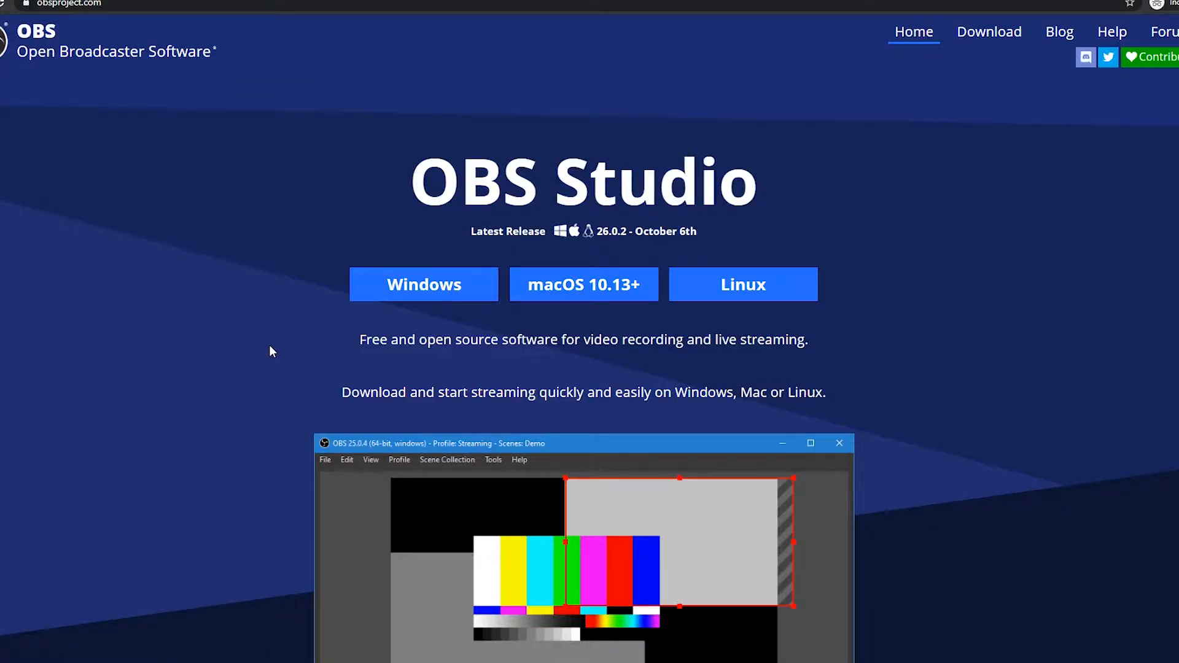
mouse_move(265, 332)
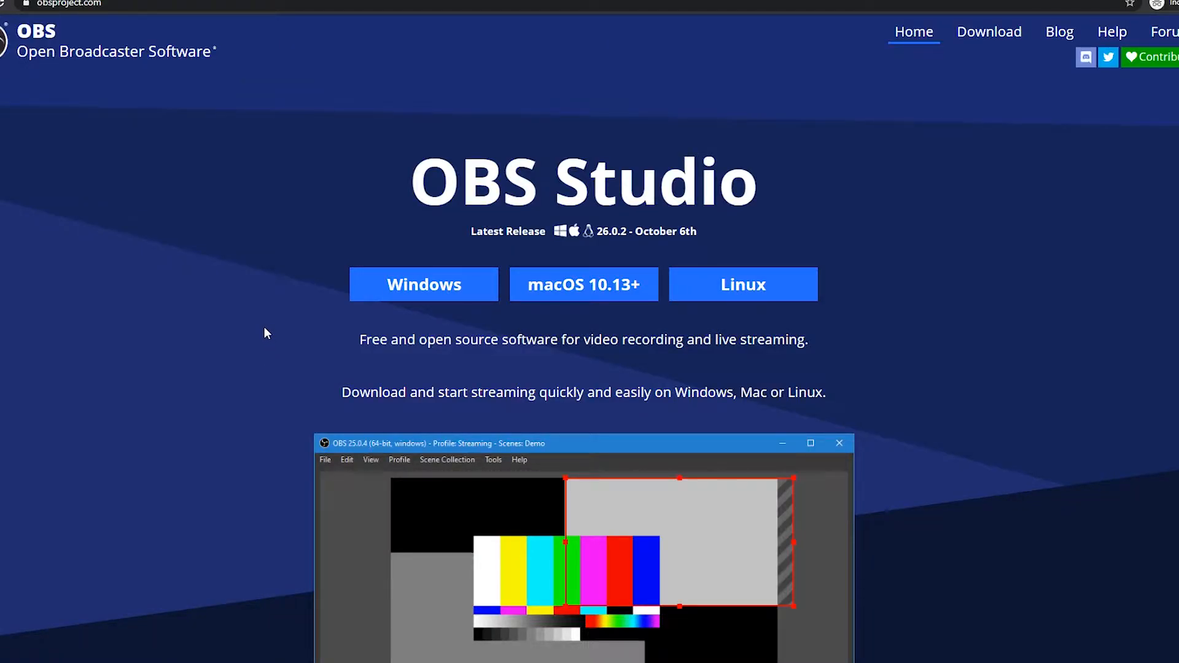
mouse_move(273, 322)
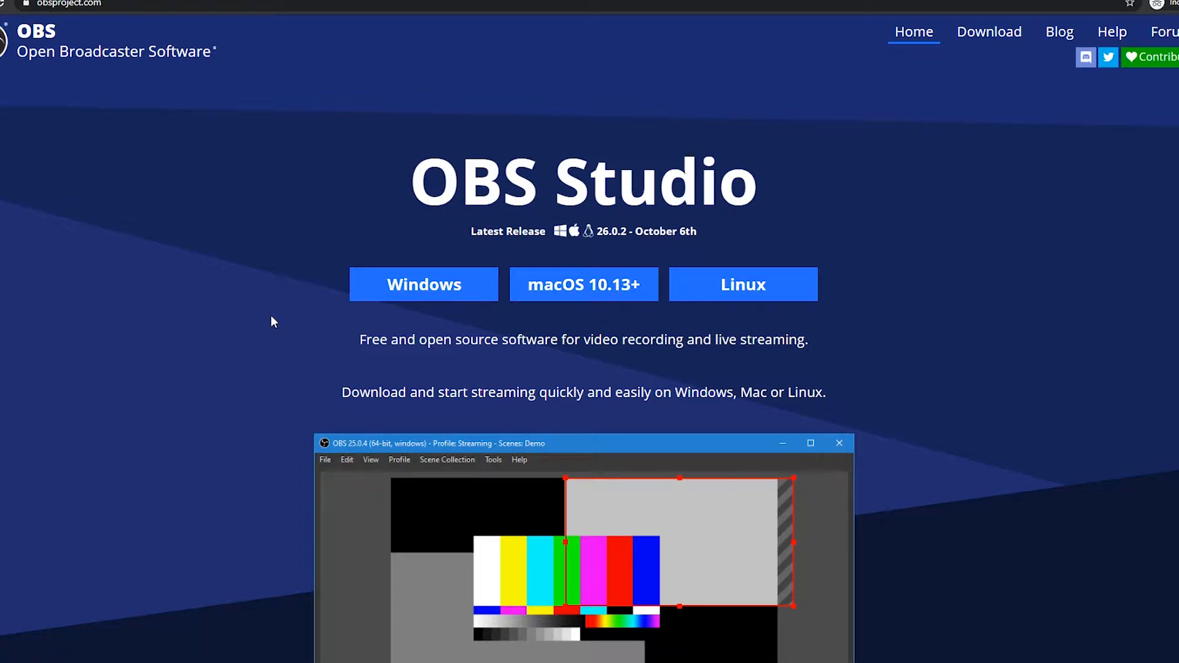
mouse_move(276, 302)
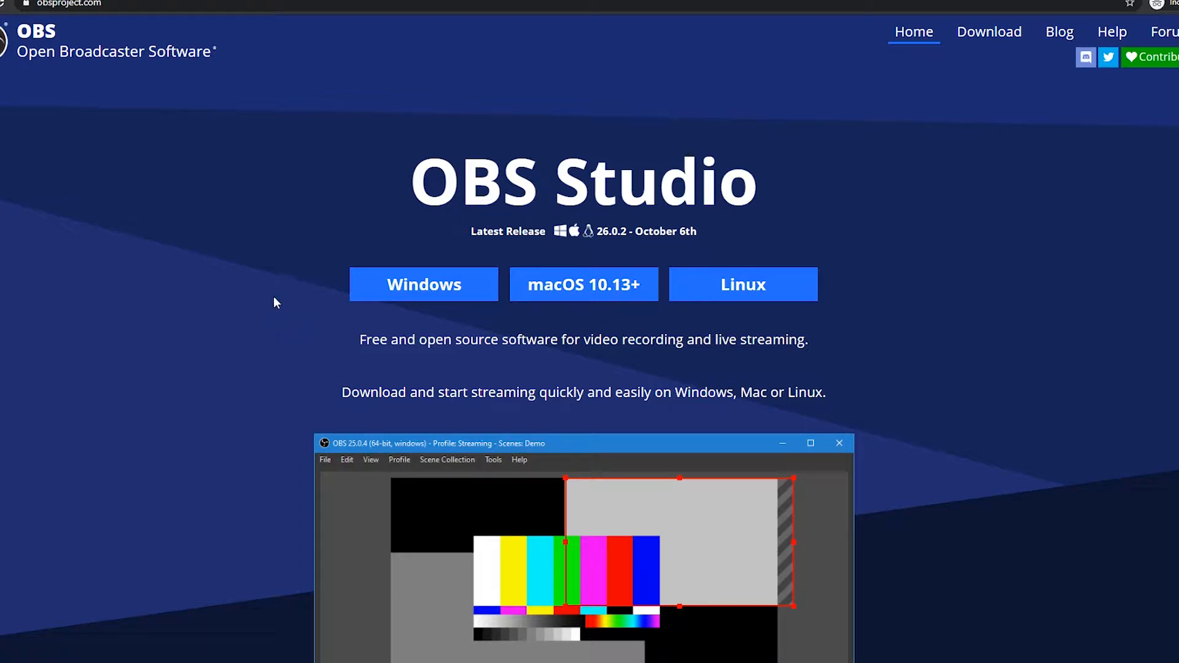
- Bring up OBS's File menu listing Show Recordings and Settings
left_click(395, 71)
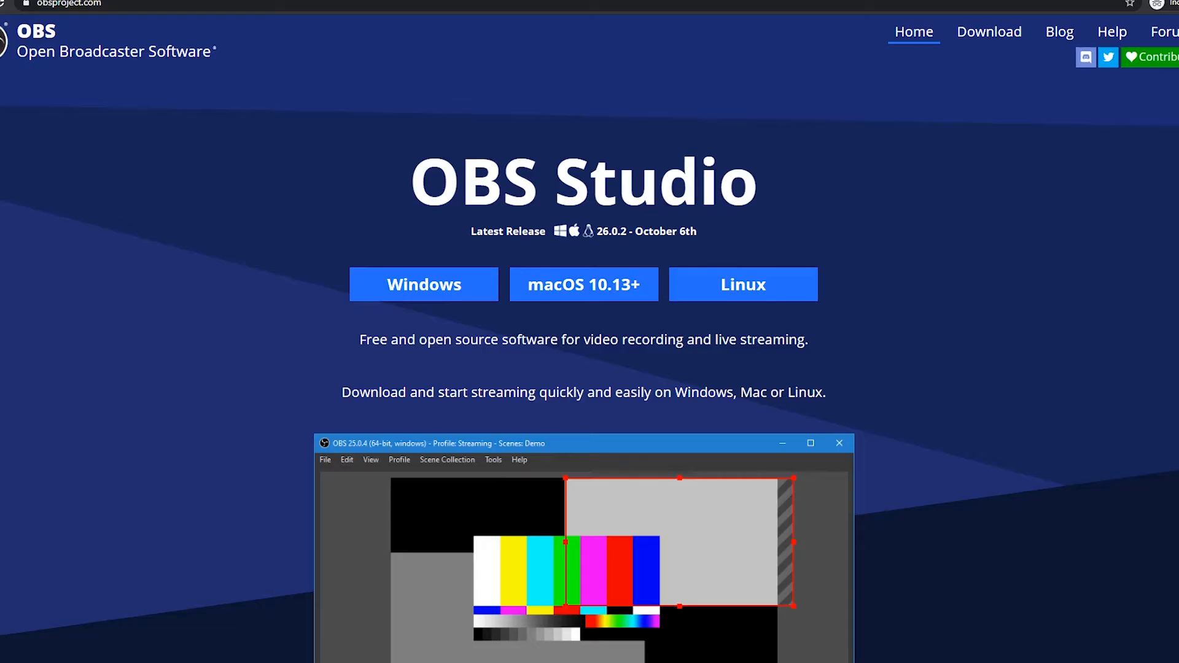
mouse_move(583, 284)
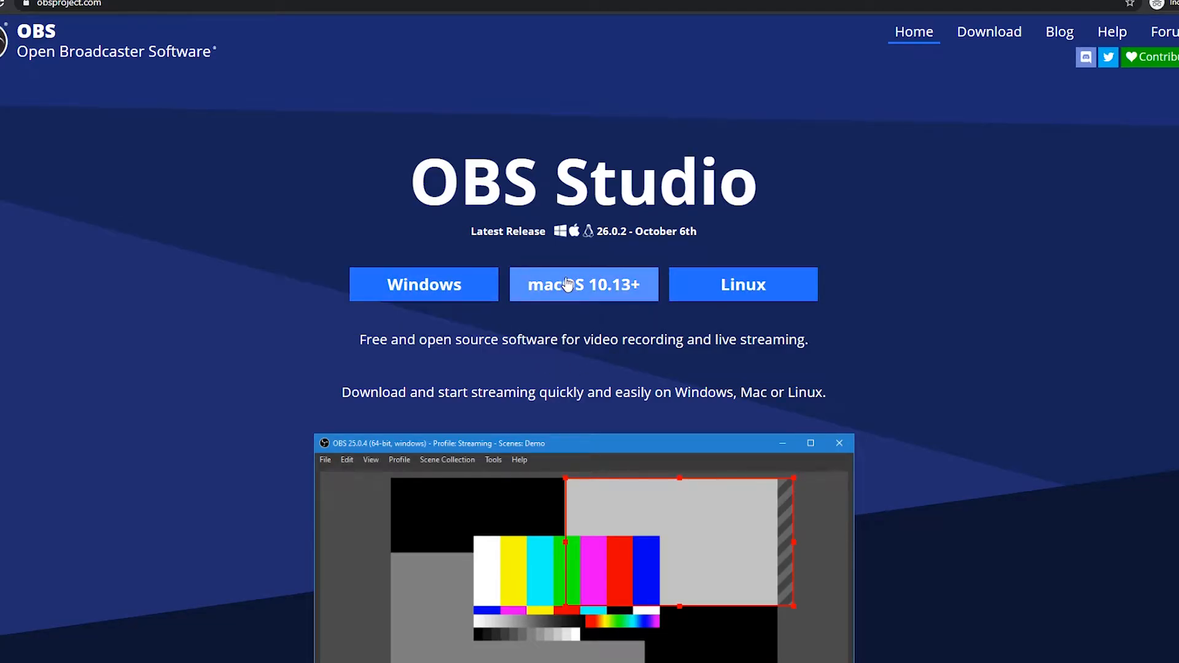
mouse_move(423, 284)
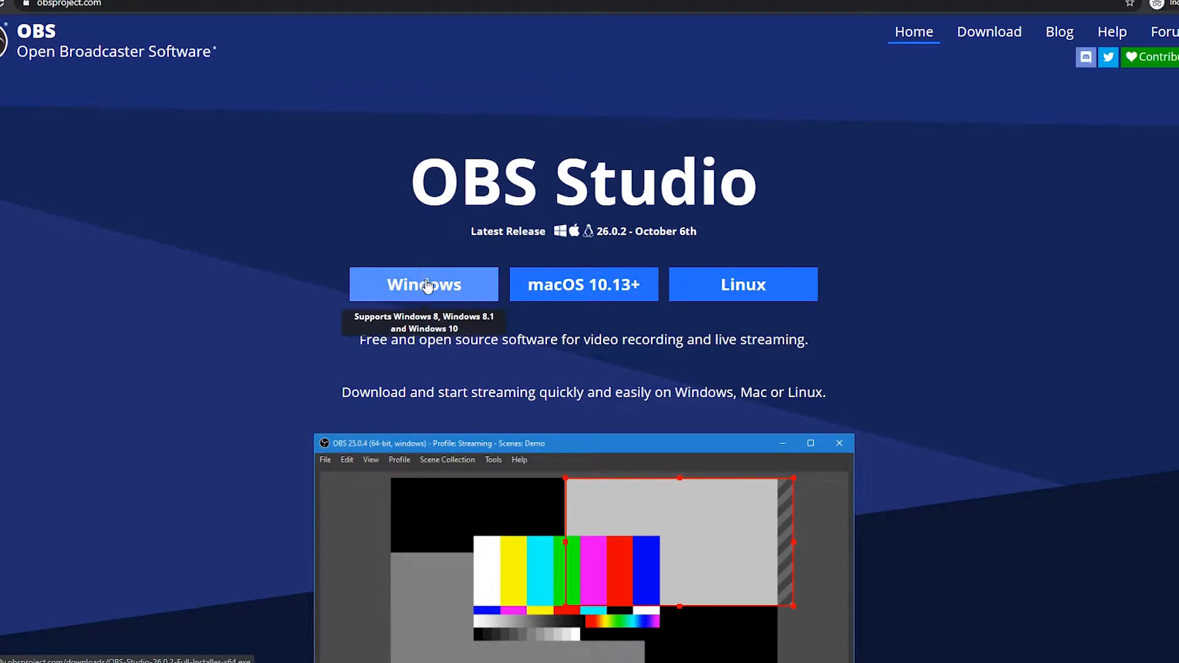
mouse_move(329, 304)
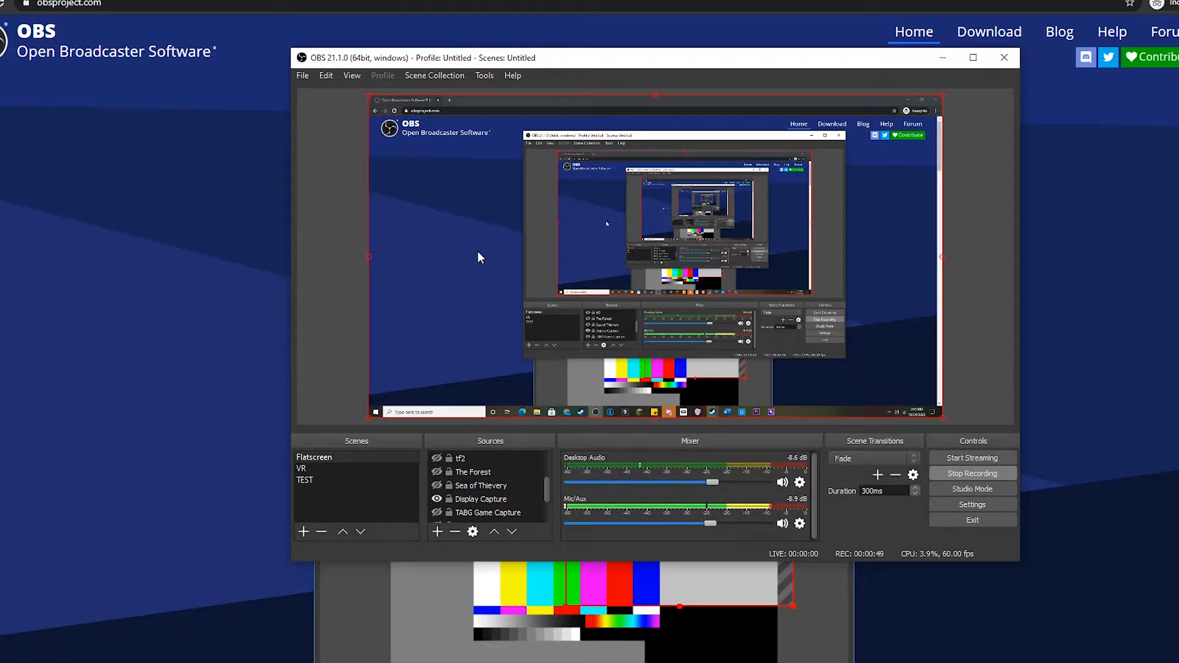
mouse_move(672, 351)
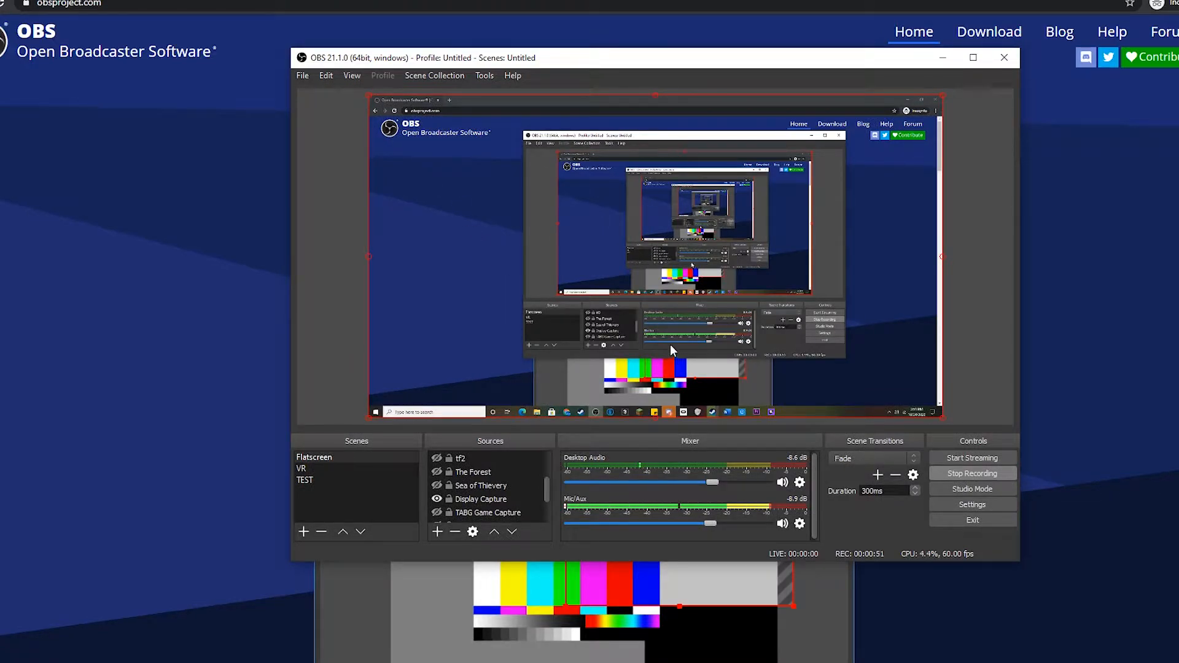
mouse_move(688, 265)
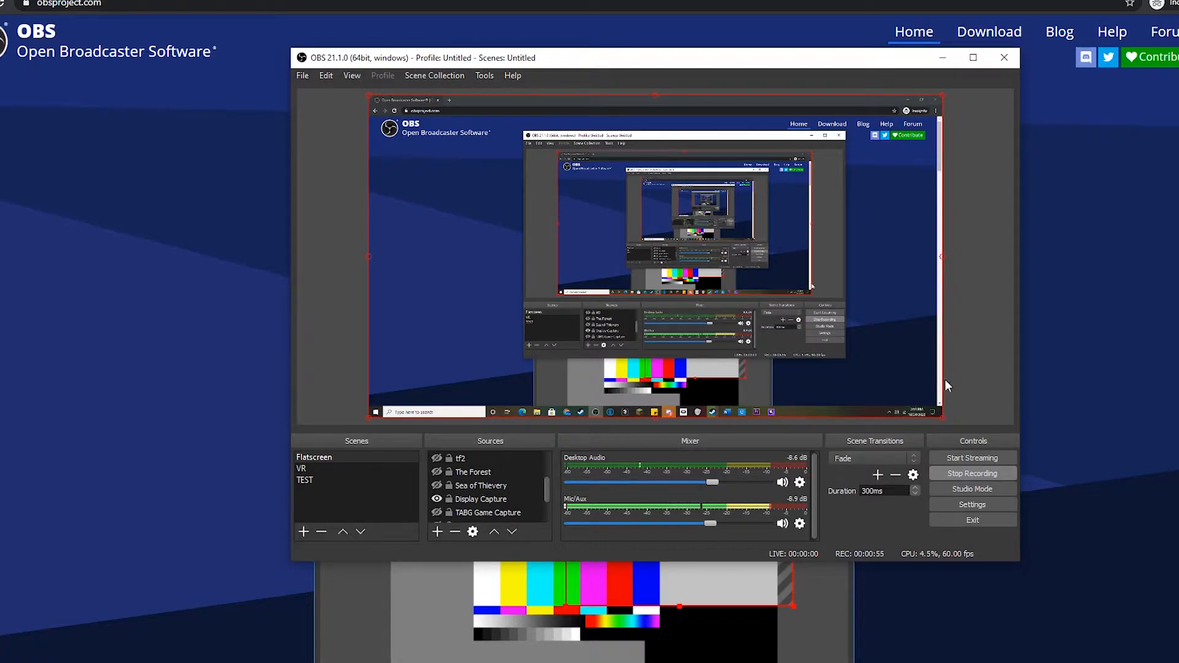
mouse_move(300, 99)
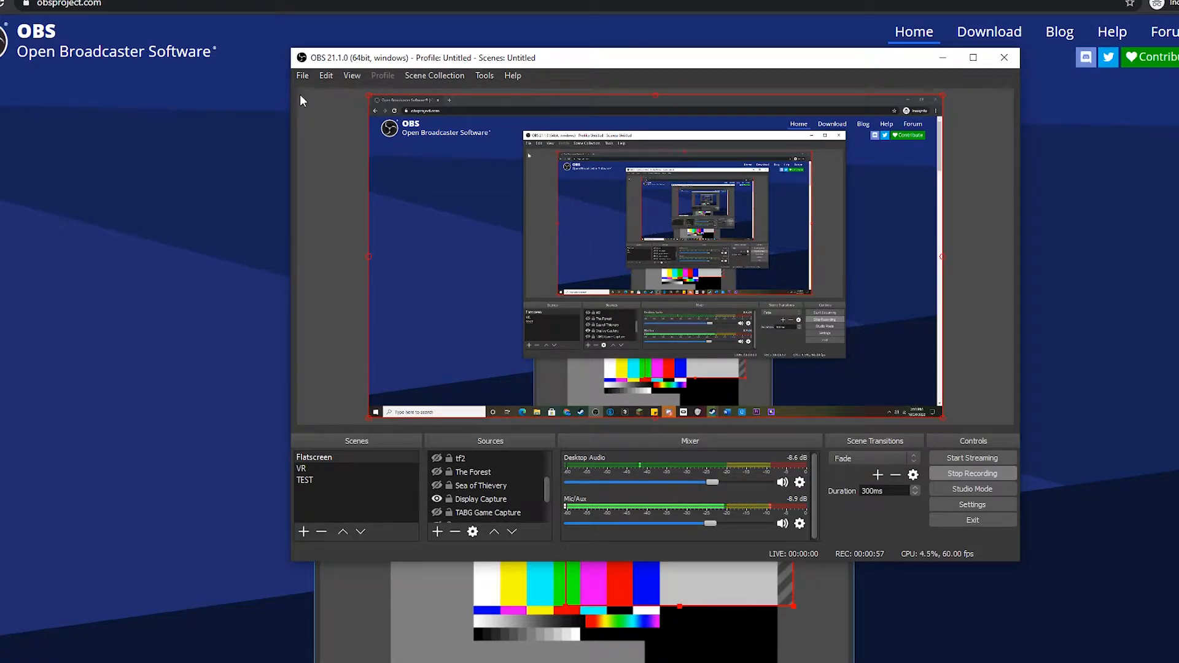
left_click(302, 75)
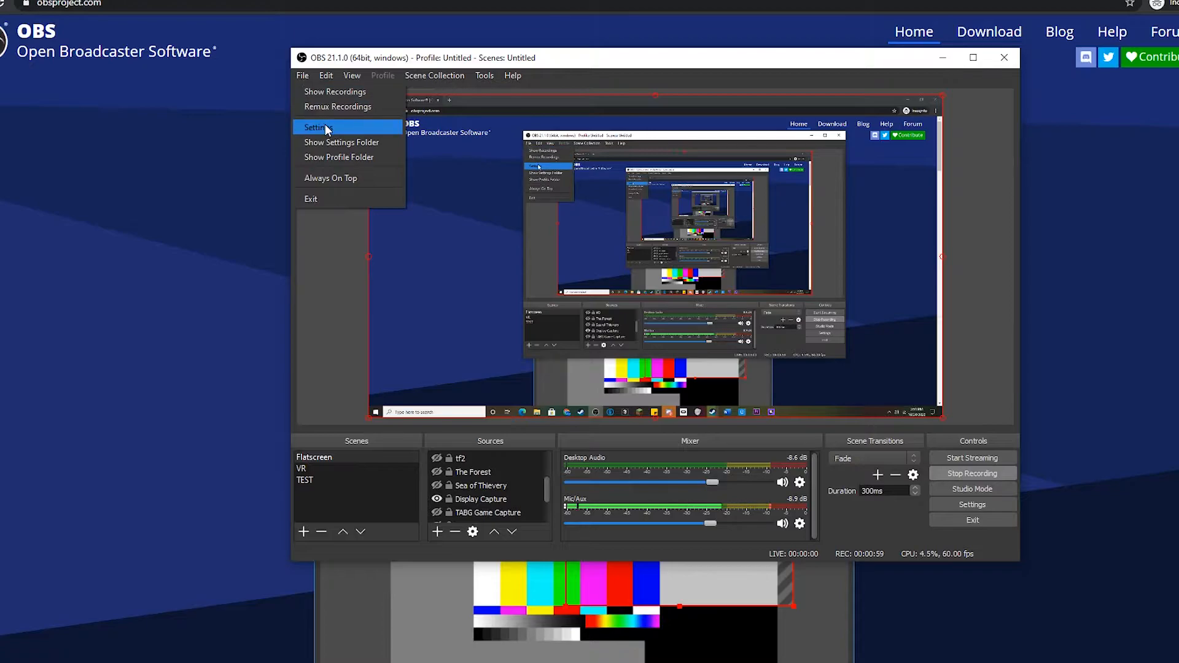
- Review the interface themes in Settings > General and keep the Dark theme
left_click(316, 126)
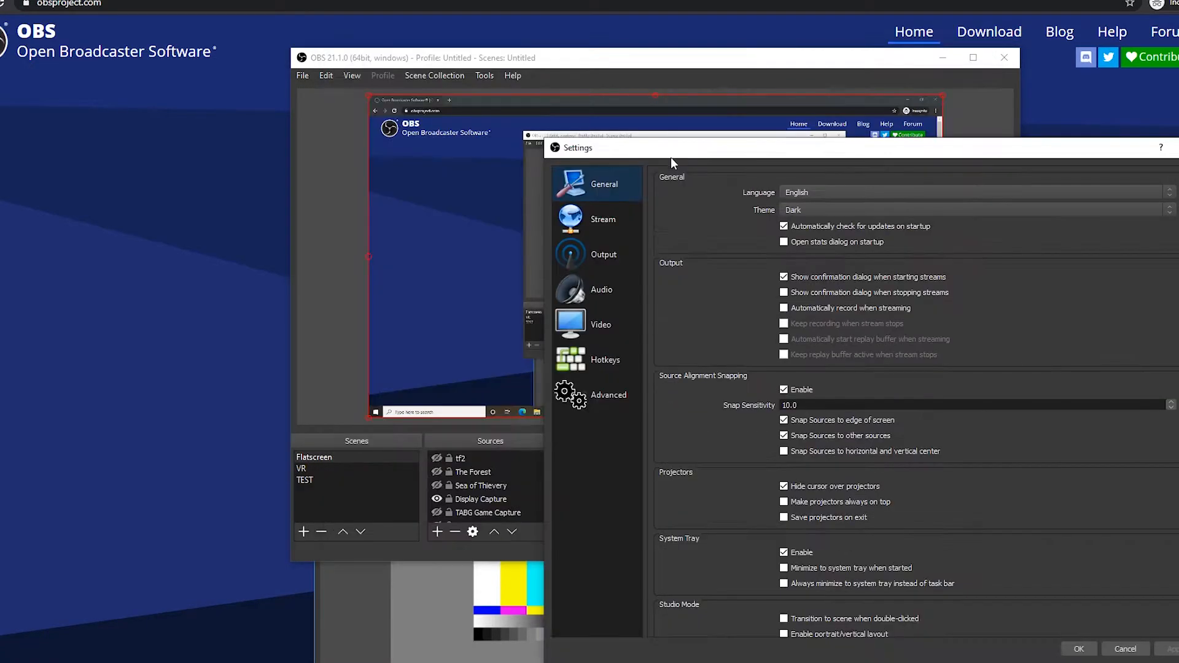
left_click(792, 210)
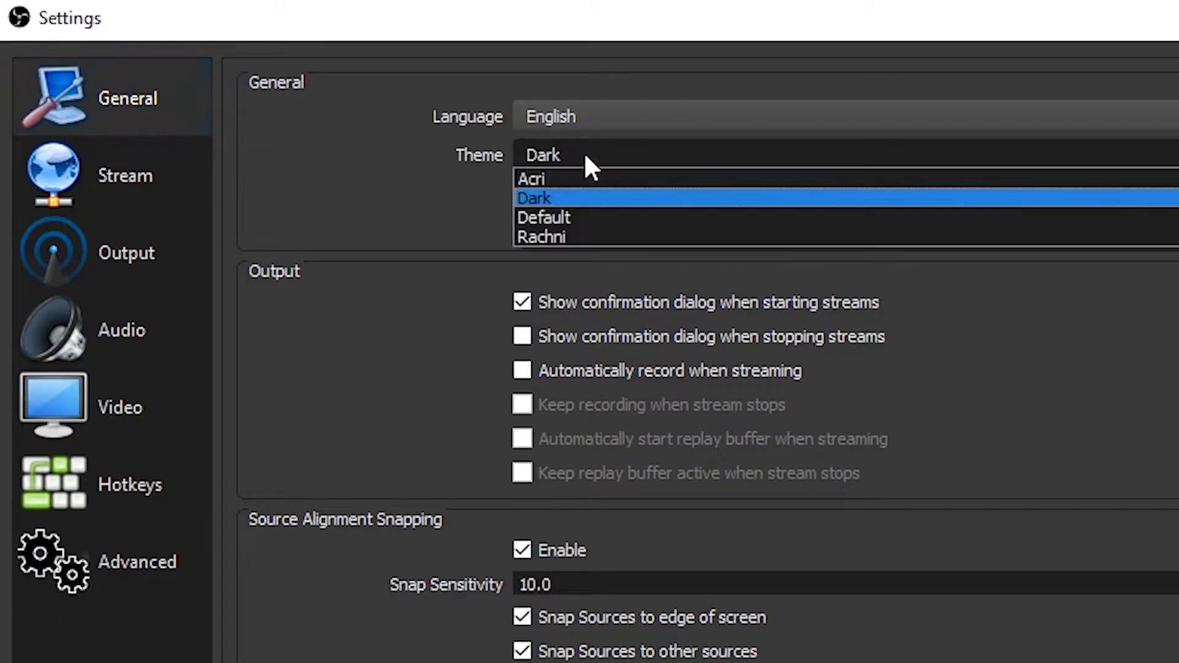
mouse_move(594, 180)
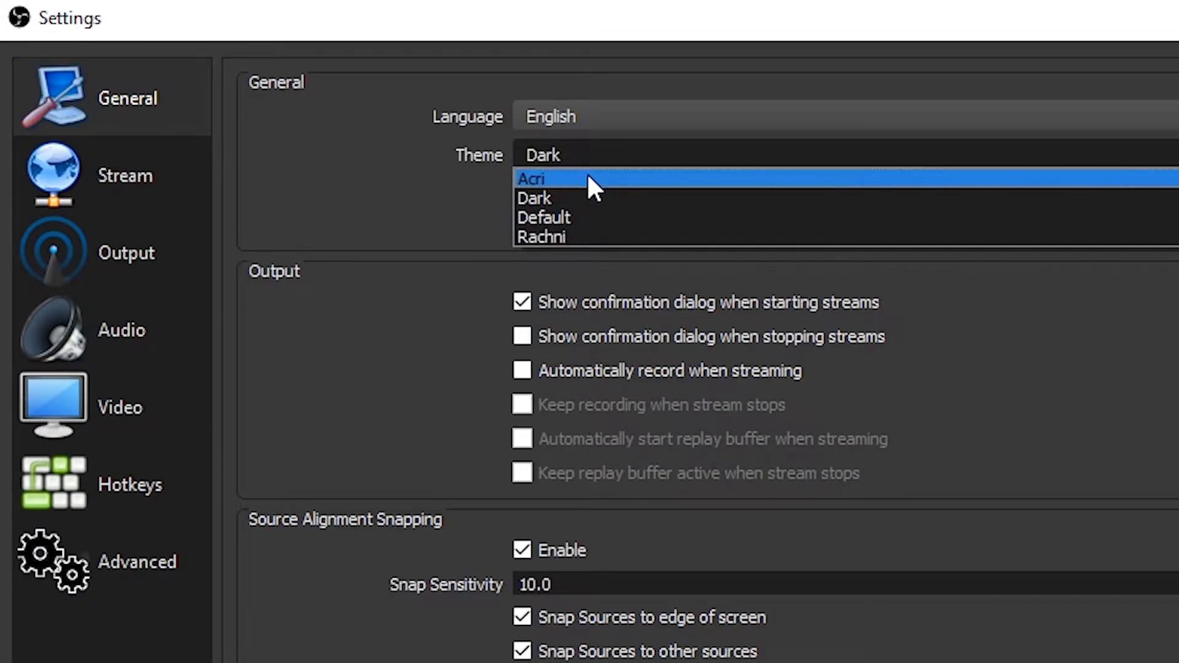
left_click(534, 198)
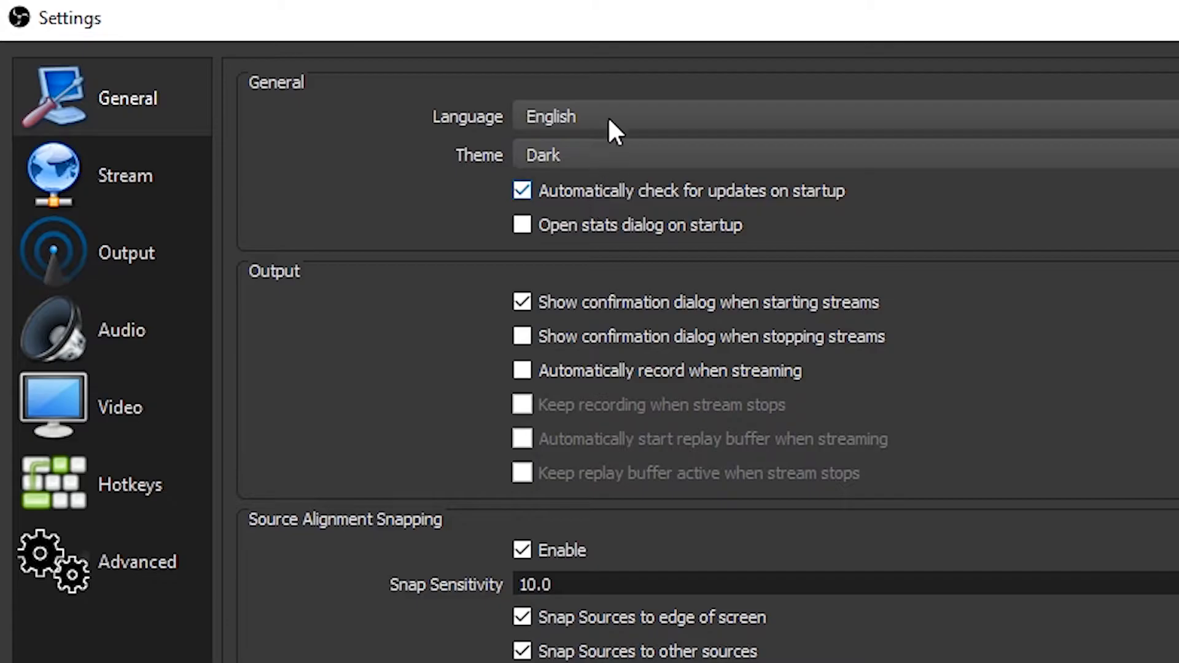
- View the Output > Recording settings showing recordings saved as mp4 to Videos
left_click(126, 251)
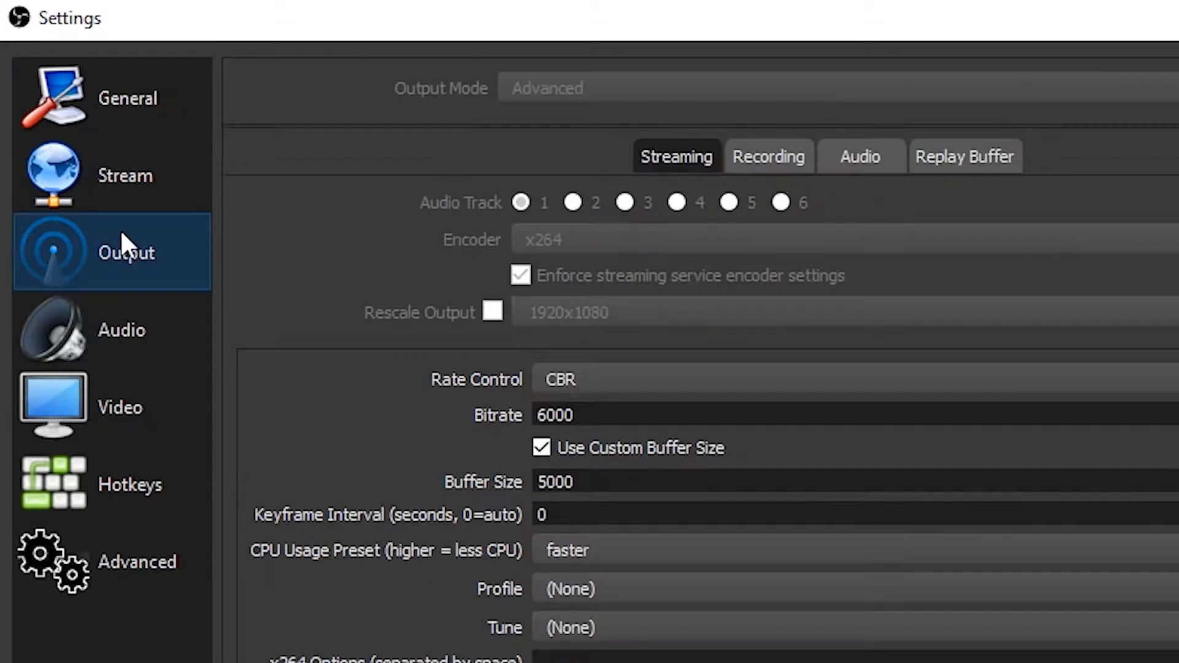
left_click(768, 156)
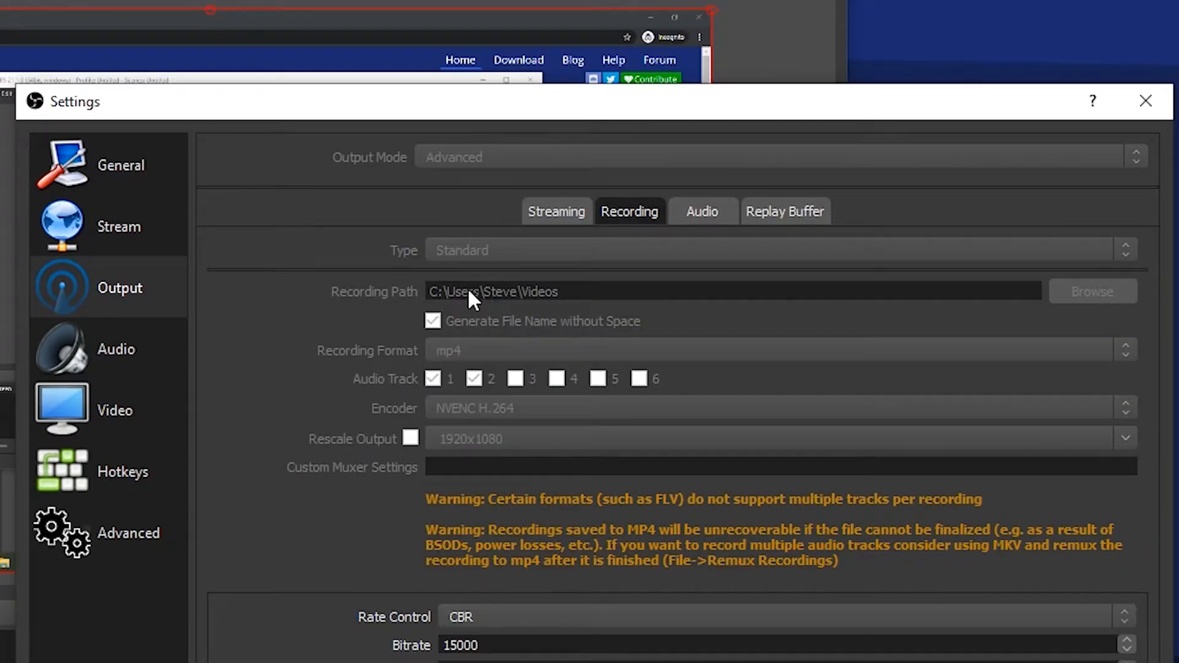
mouse_move(1096, 307)
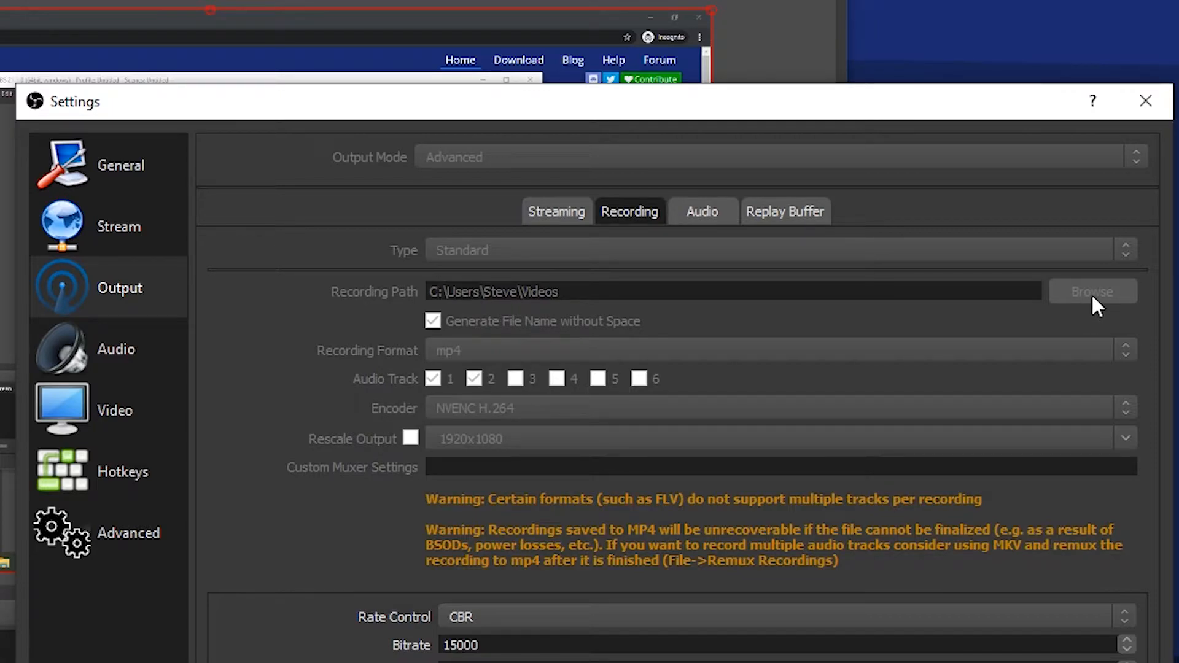
mouse_move(571, 298)
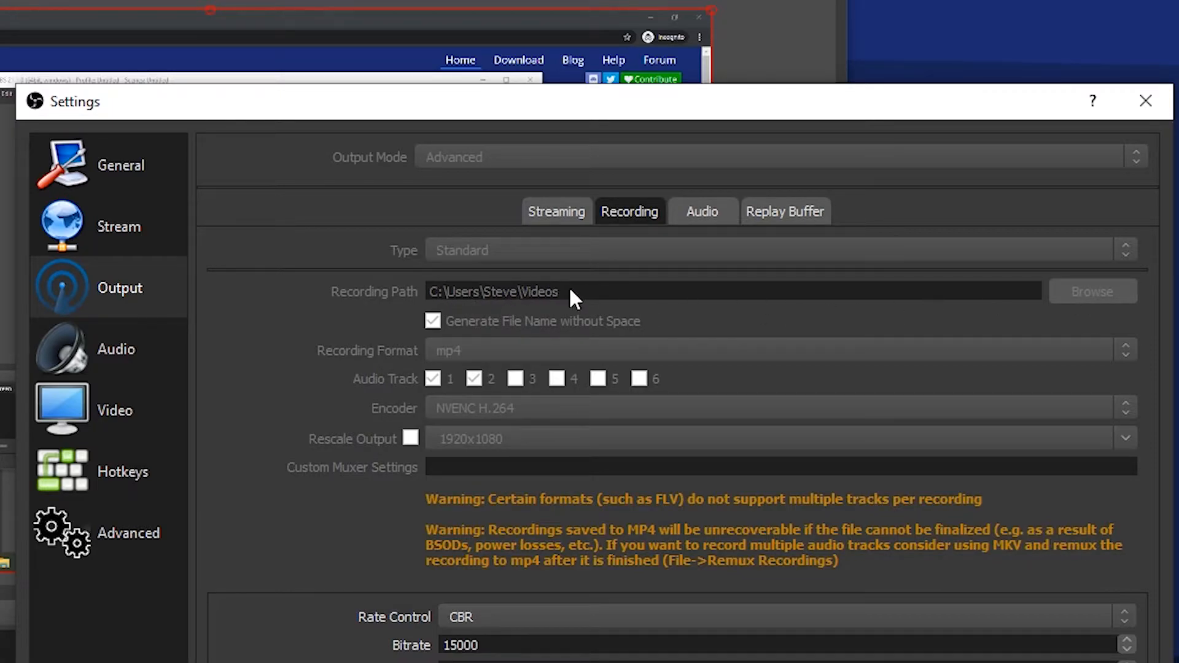
mouse_move(615, 307)
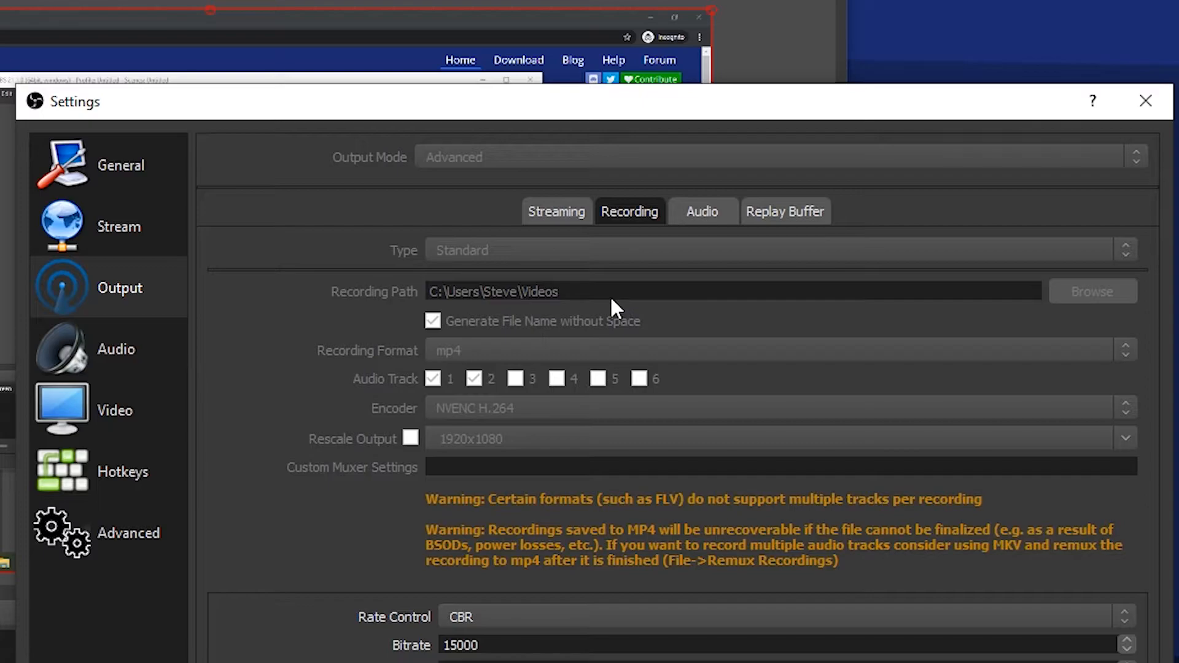
mouse_move(598, 304)
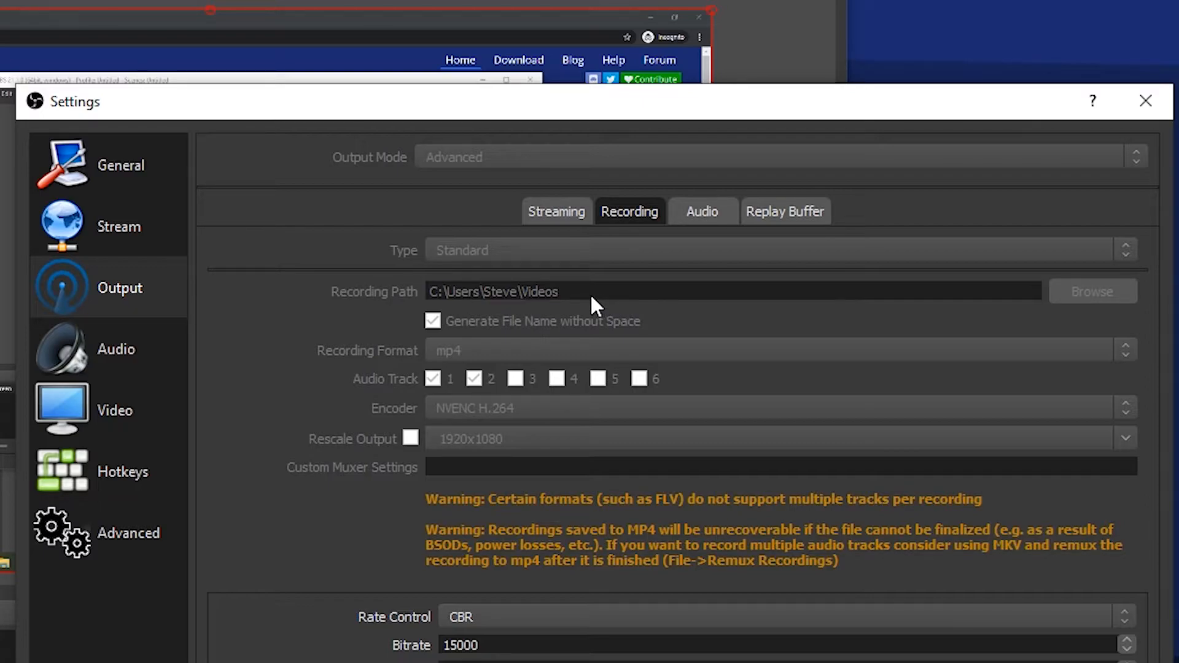
left_click(115, 348)
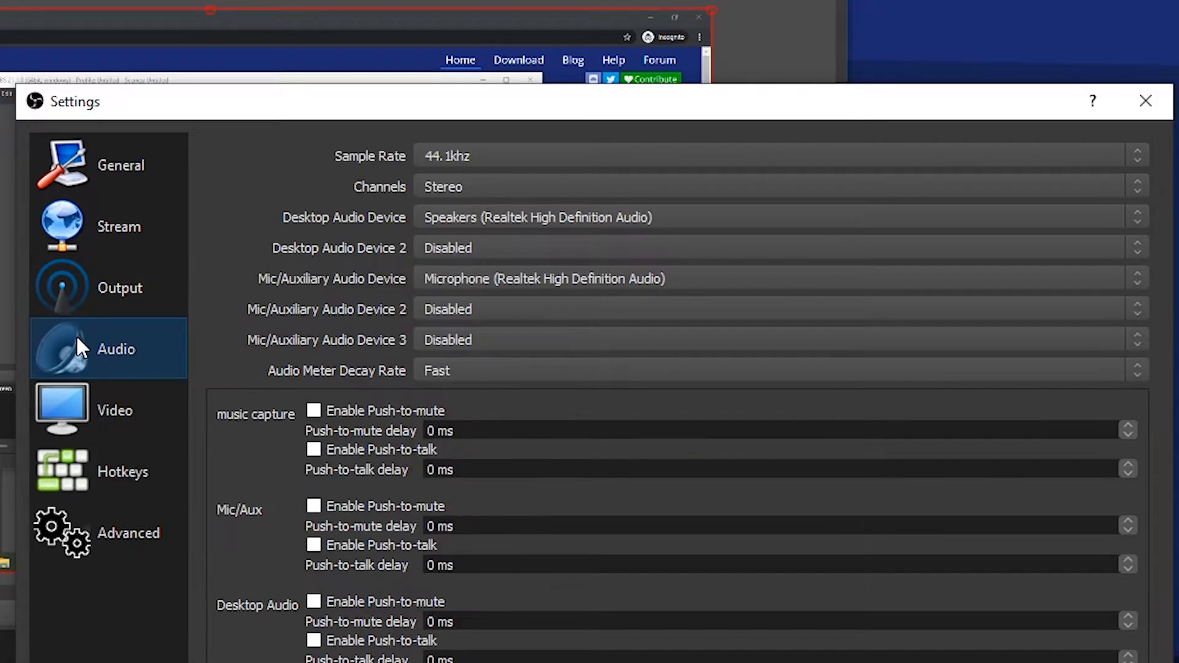
mouse_move(616, 226)
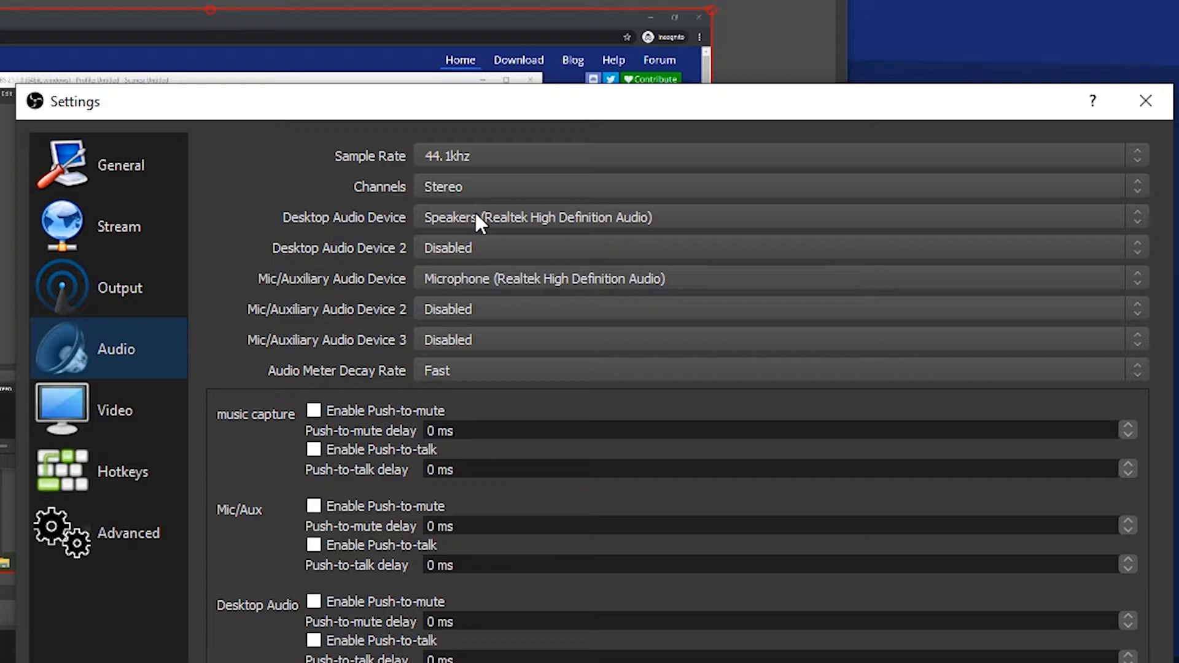
mouse_move(385, 265)
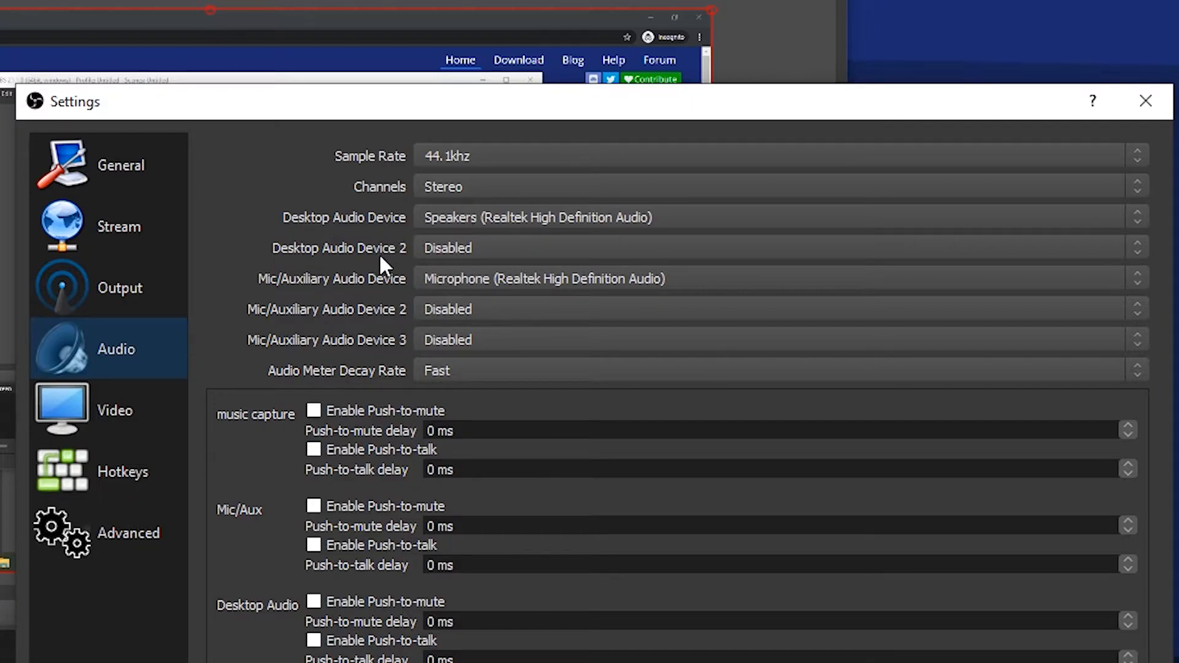
mouse_move(412, 222)
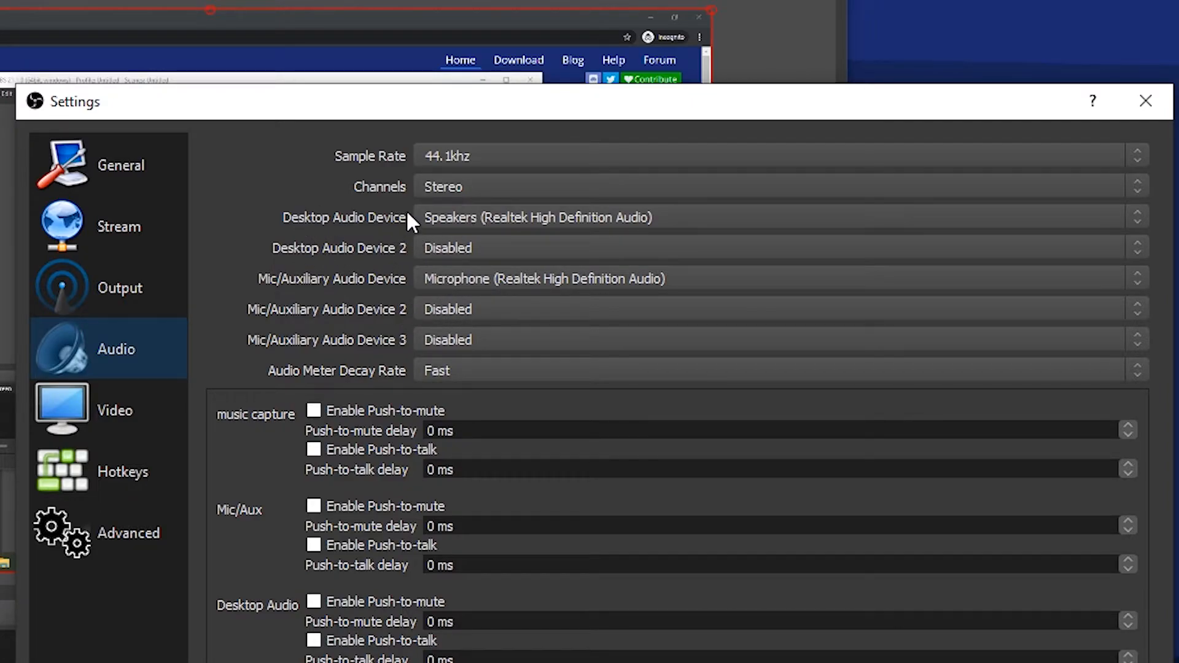
mouse_move(537, 232)
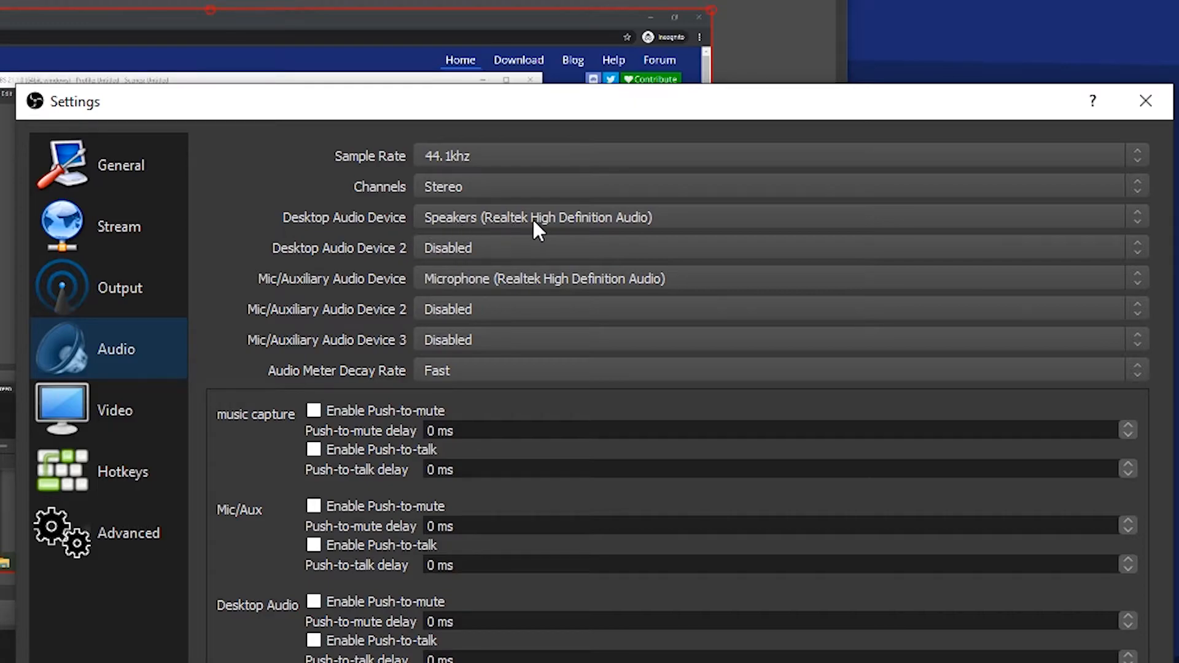
mouse_move(339, 294)
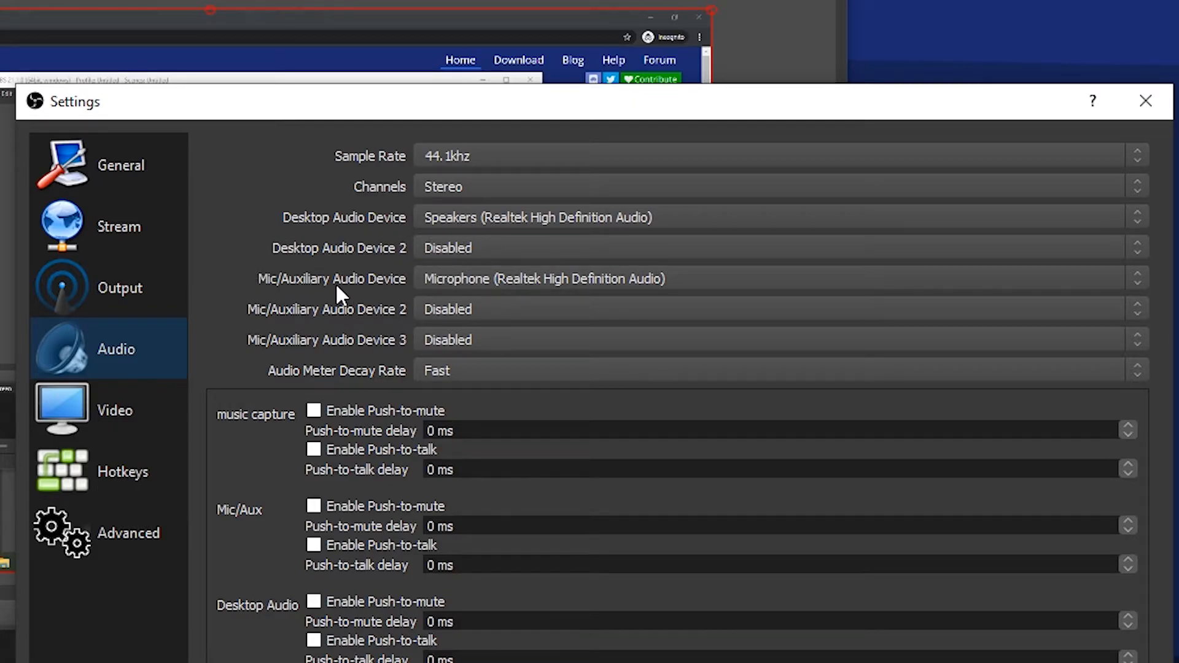
mouse_move(477, 290)
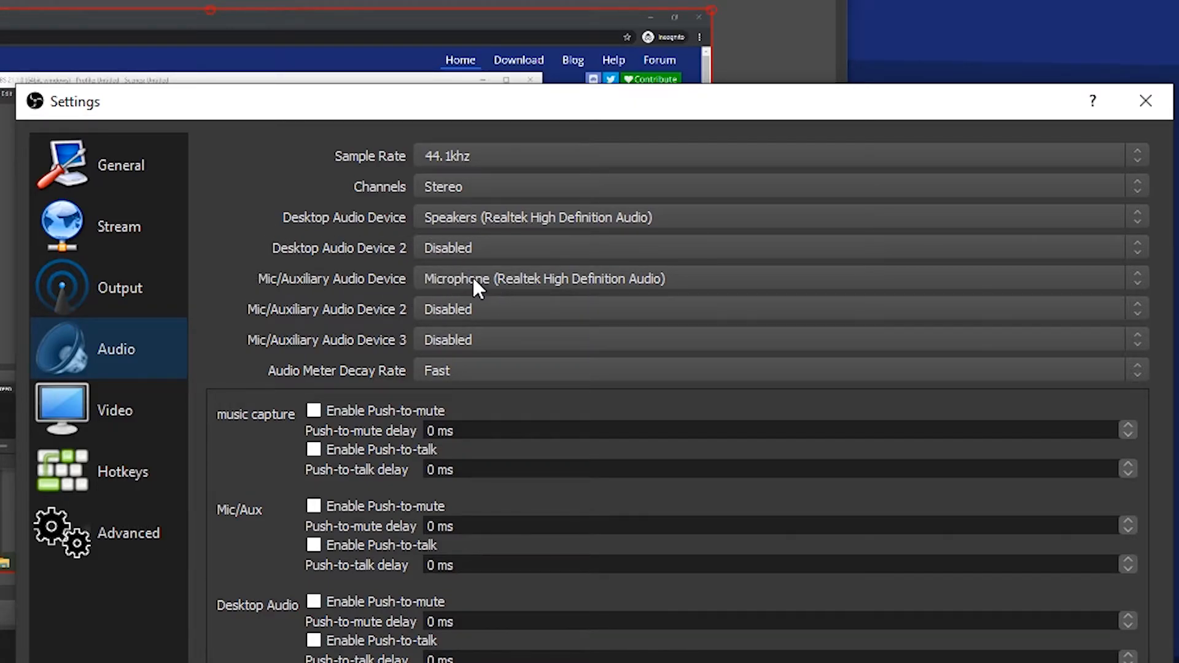
mouse_move(489, 223)
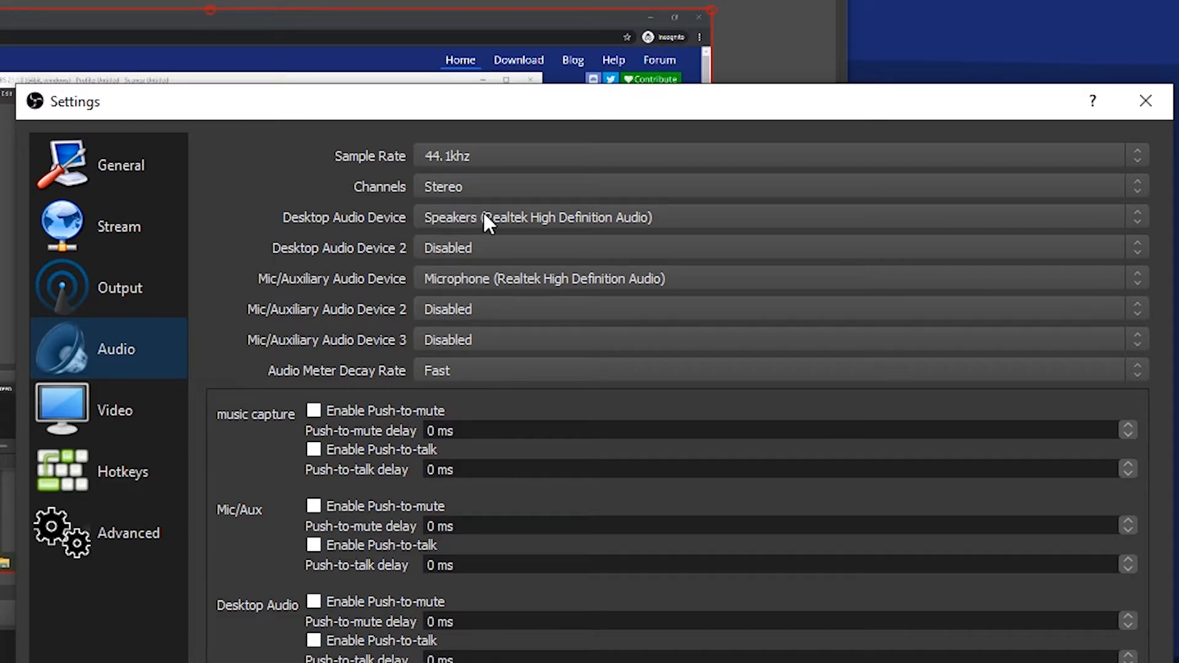
mouse_move(437, 288)
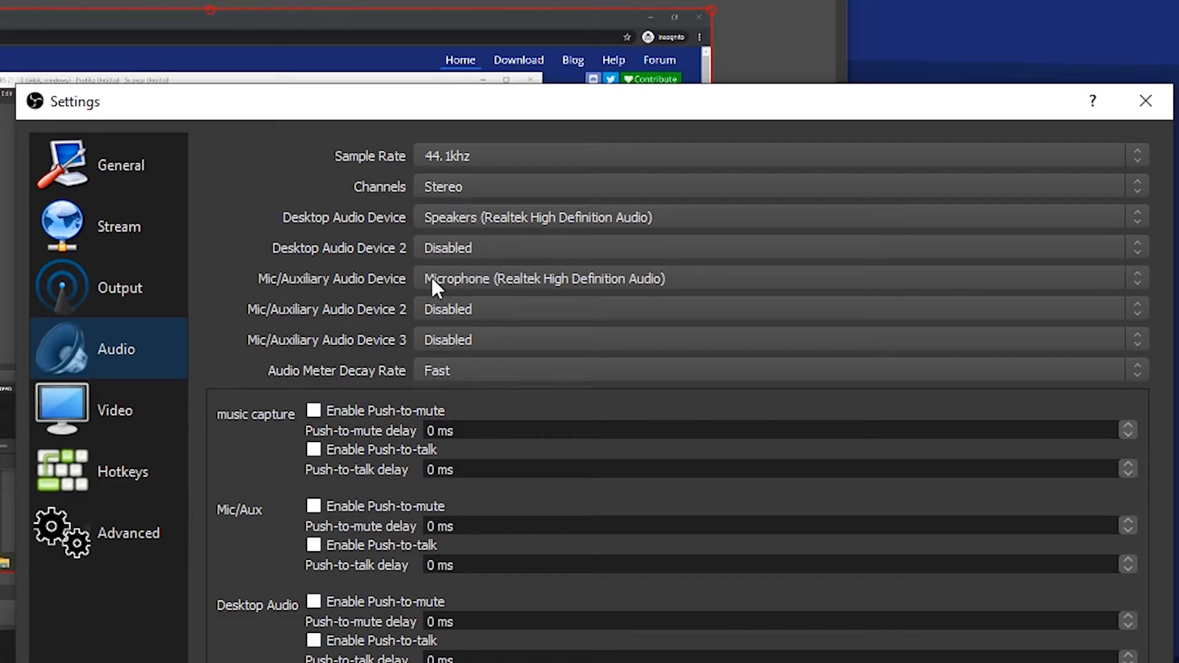
mouse_move(472, 291)
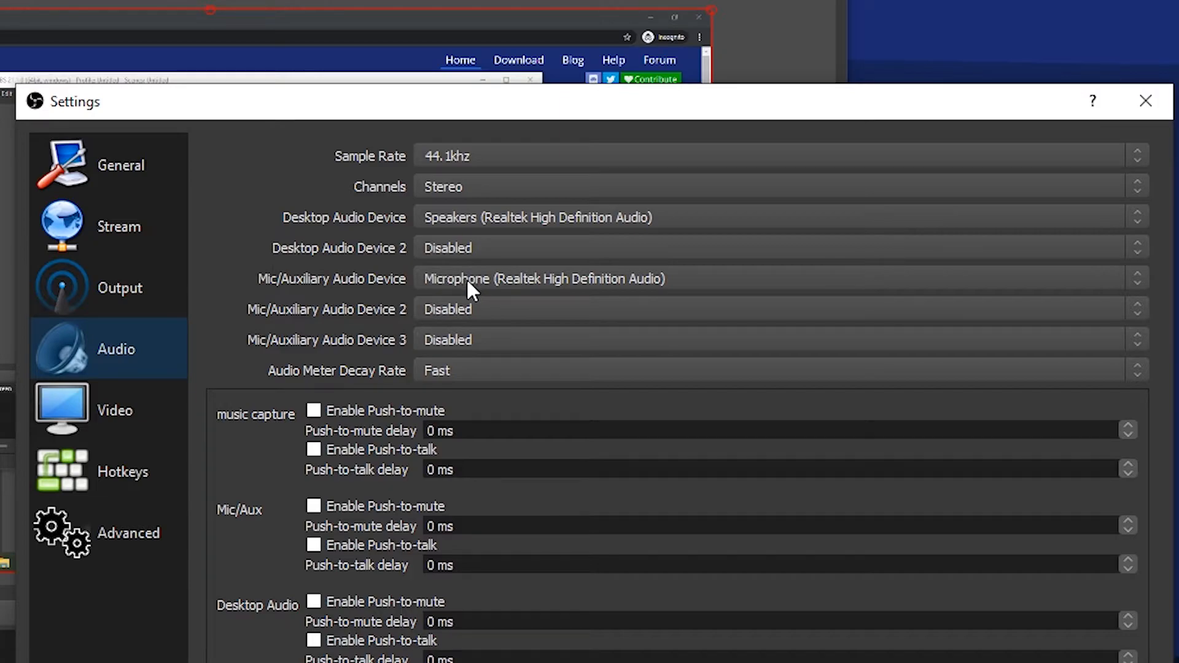
mouse_move(172, 428)
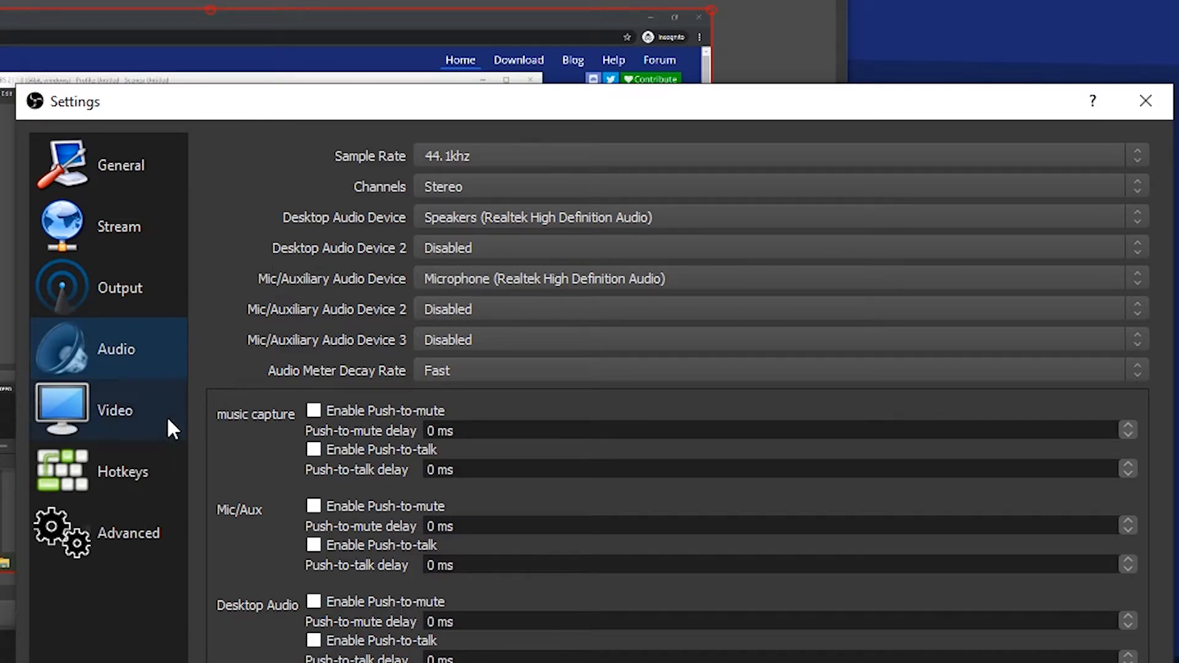
- Review the locked 1920x1080 Video settings and accept with OK to close Settings
left_click(114, 410)
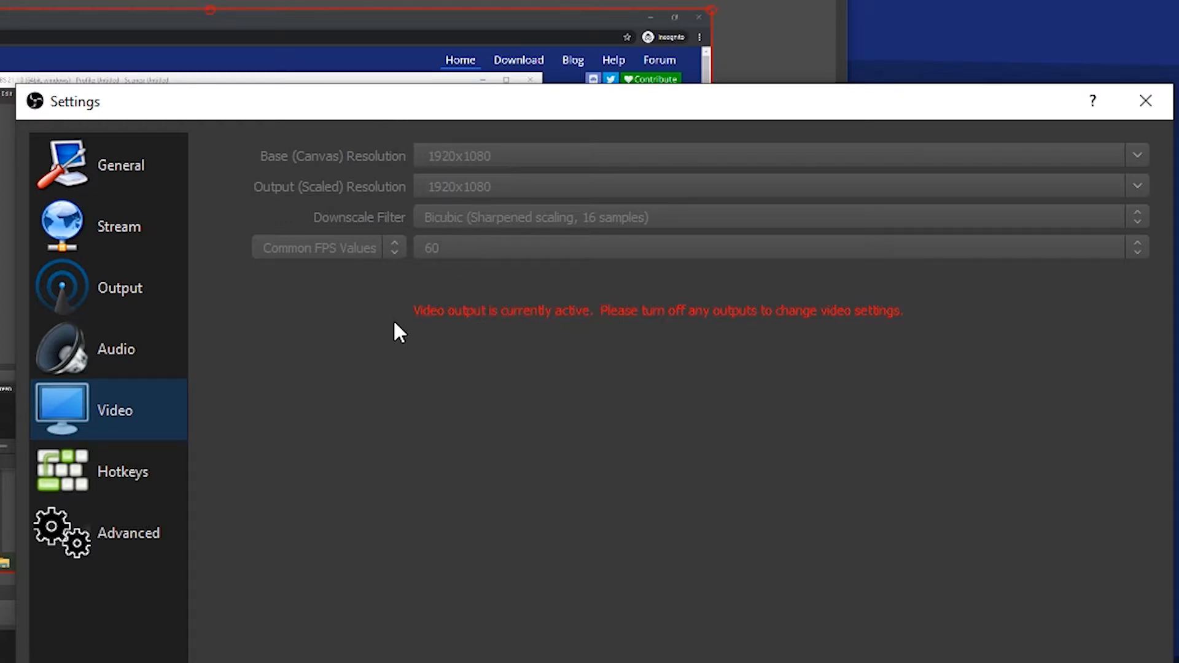
mouse_move(425, 176)
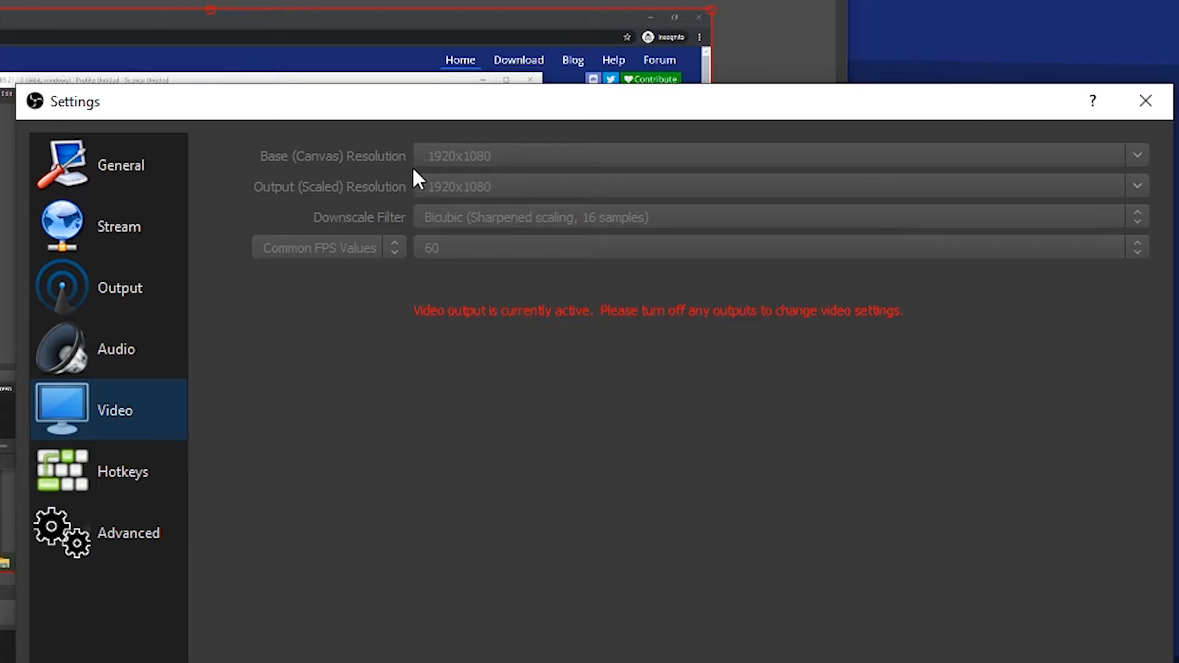
mouse_move(336, 208)
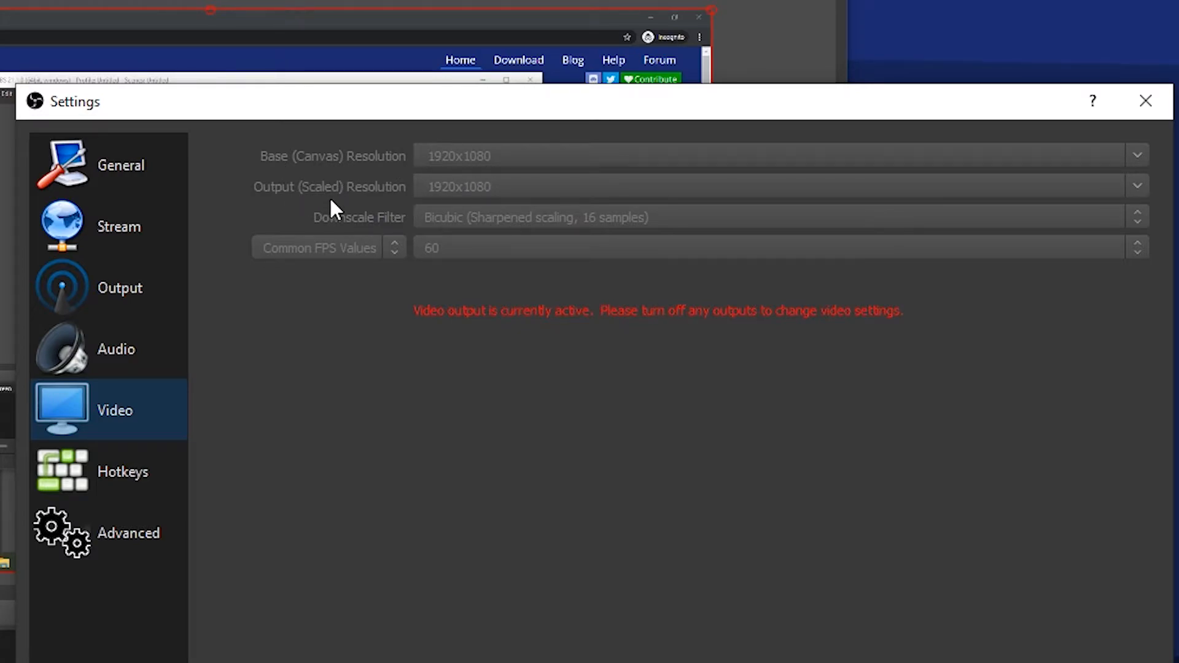
mouse_move(507, 184)
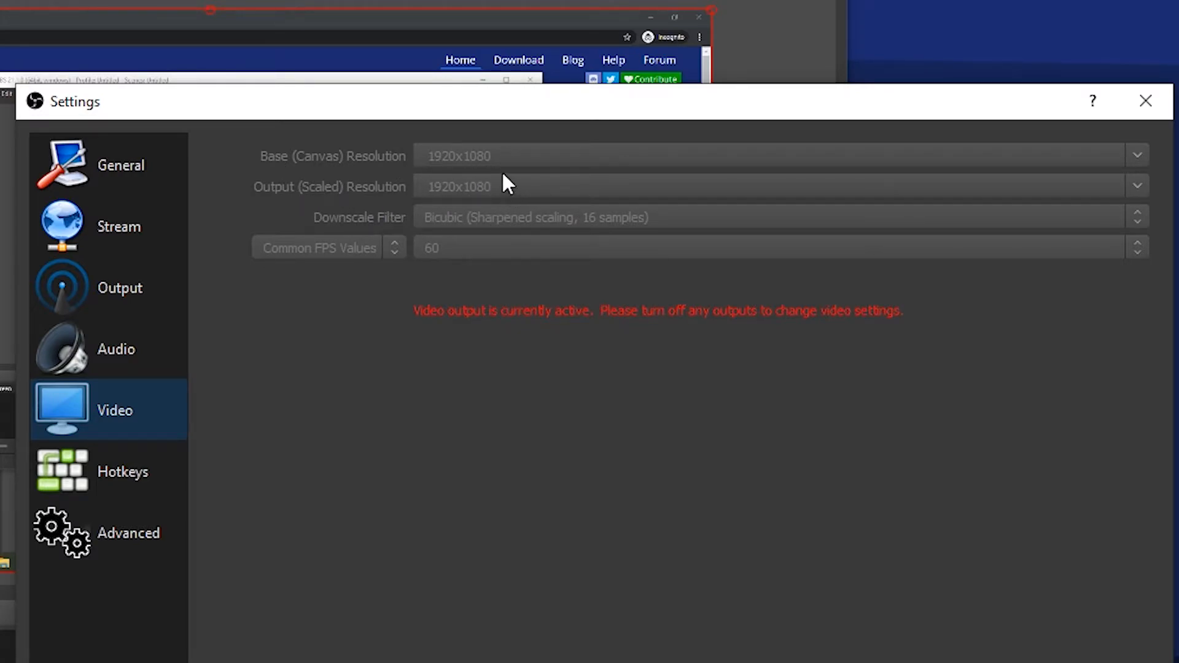
mouse_move(527, 170)
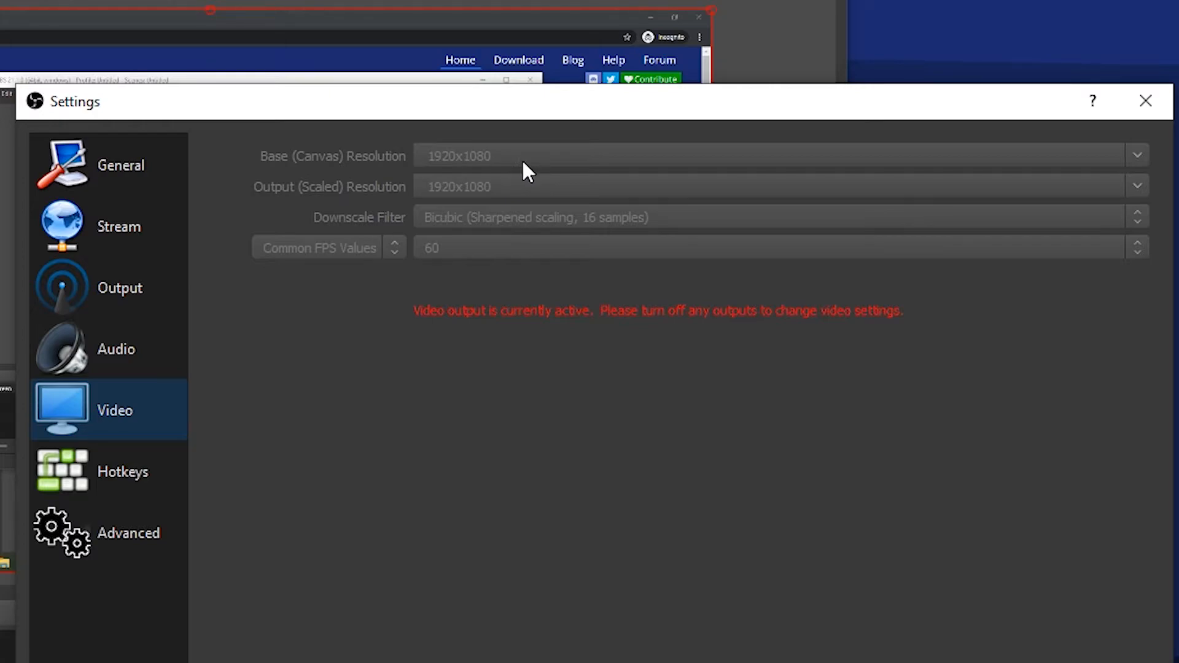
mouse_move(548, 186)
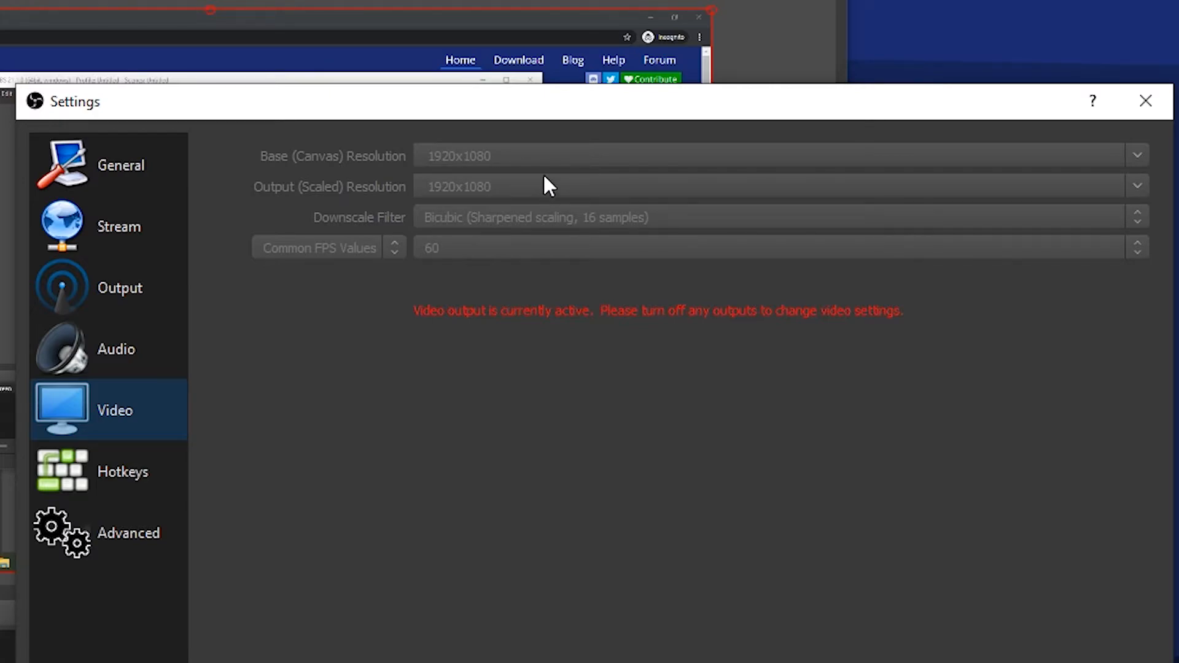
mouse_move(541, 179)
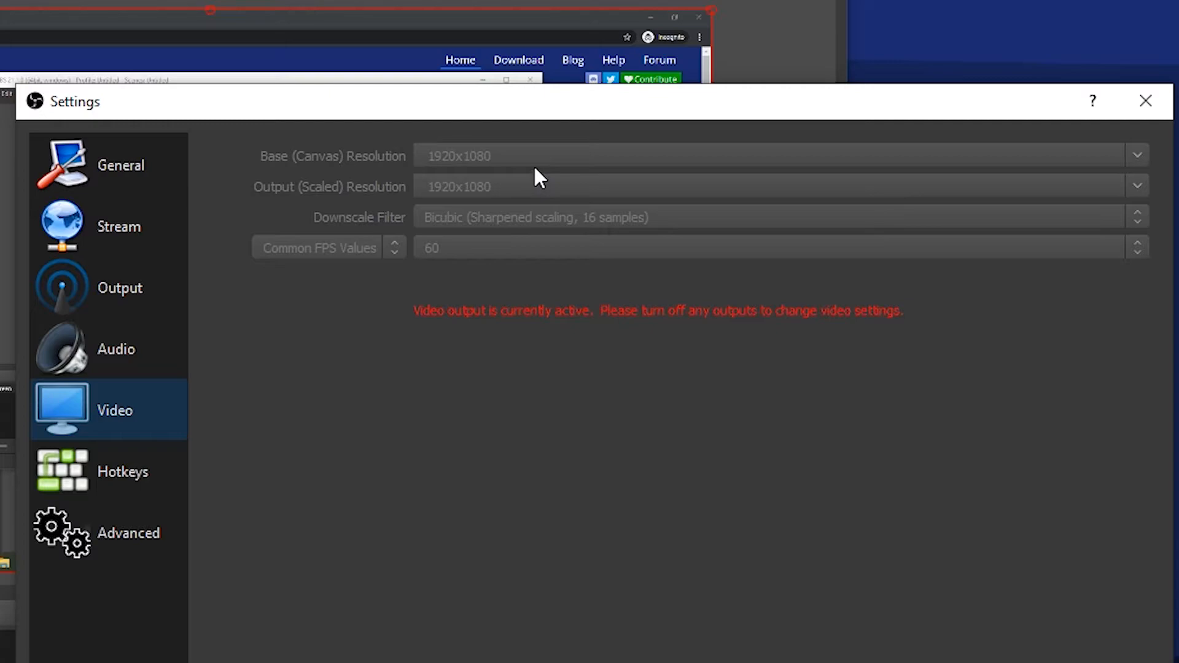
mouse_move(527, 175)
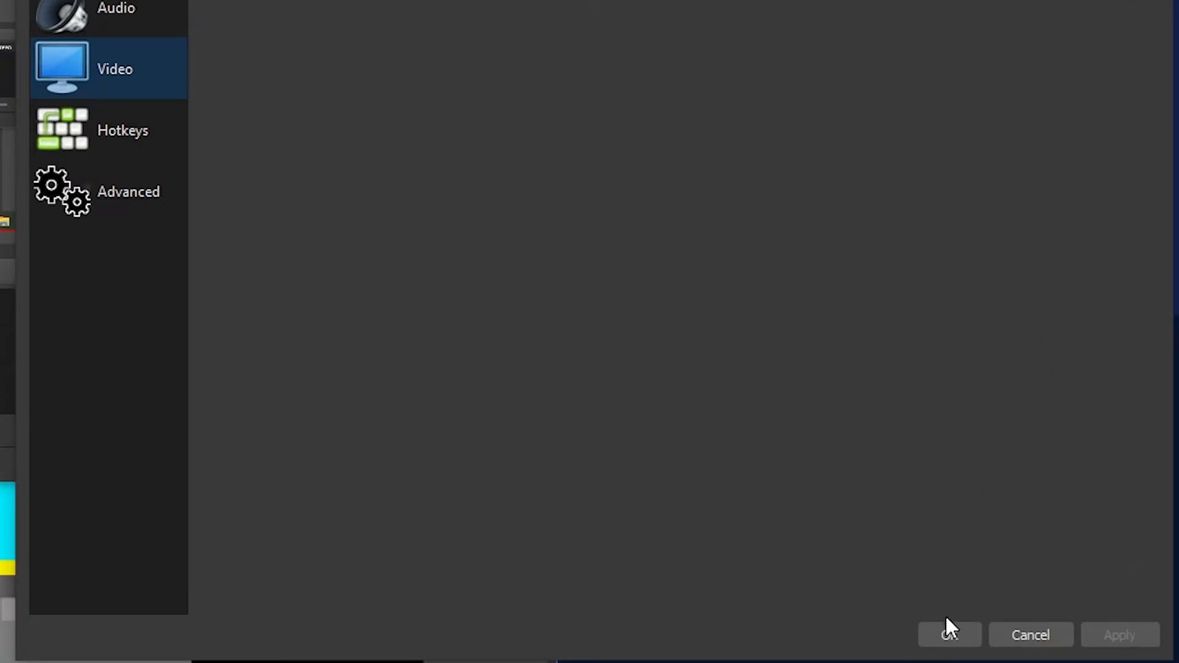
left_click(948, 635)
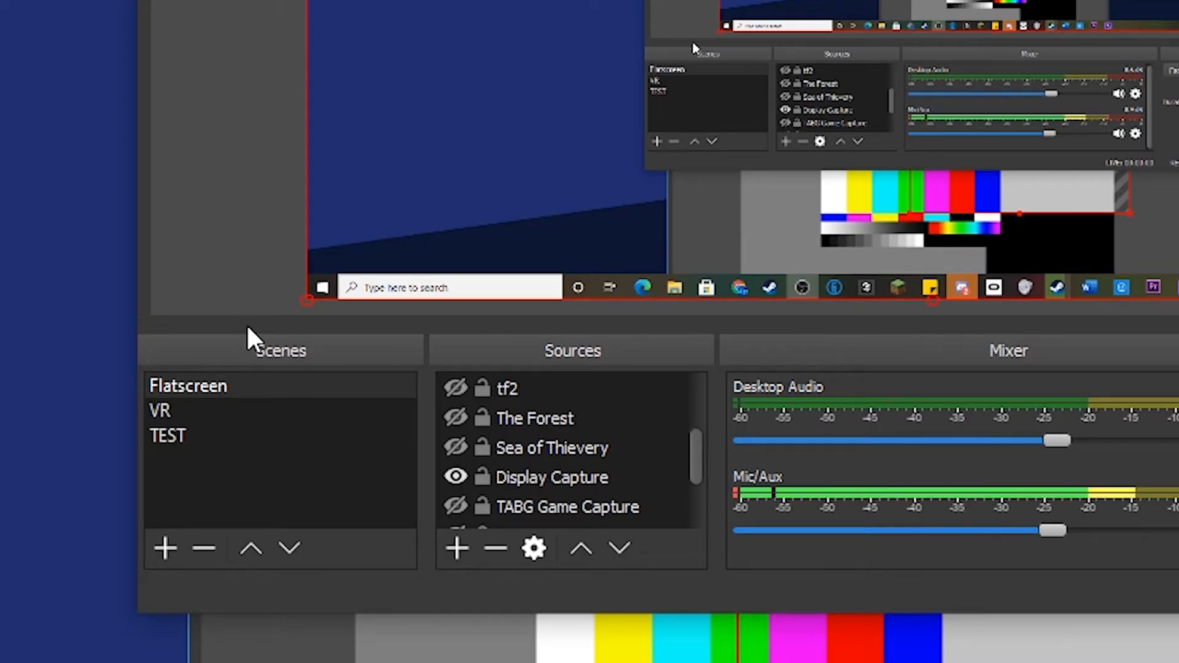
mouse_move(218, 463)
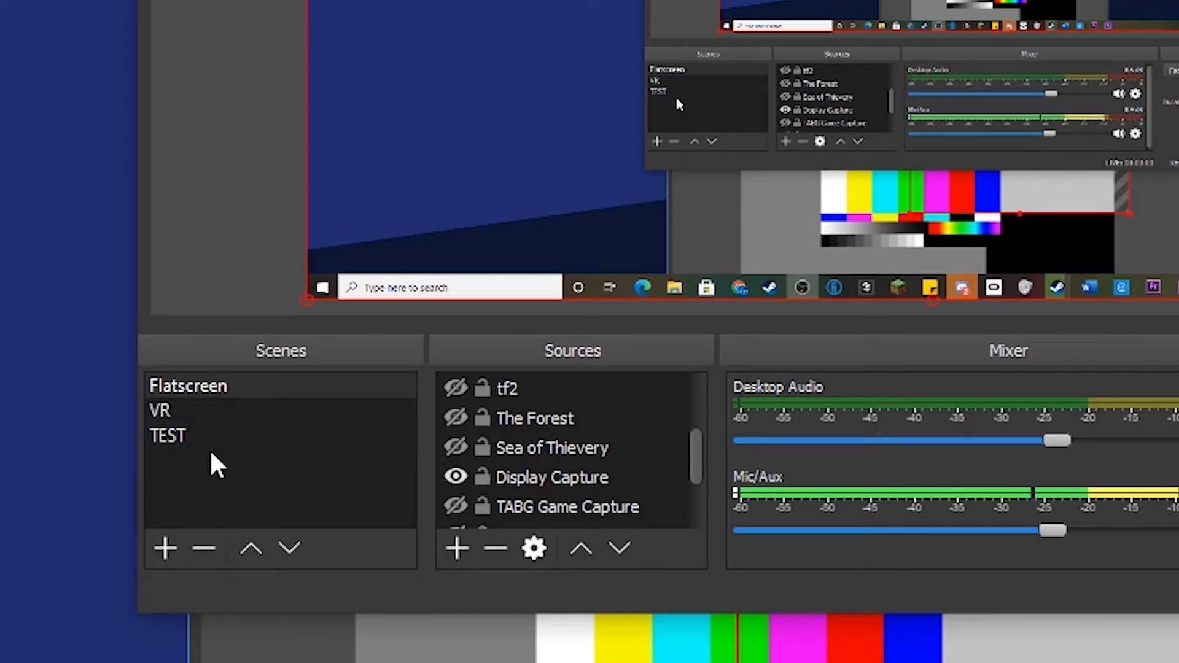
- Make the TEST scene active, showing Display Capture 2 and TEST capture sources
left_click(165, 548)
type("TEST")
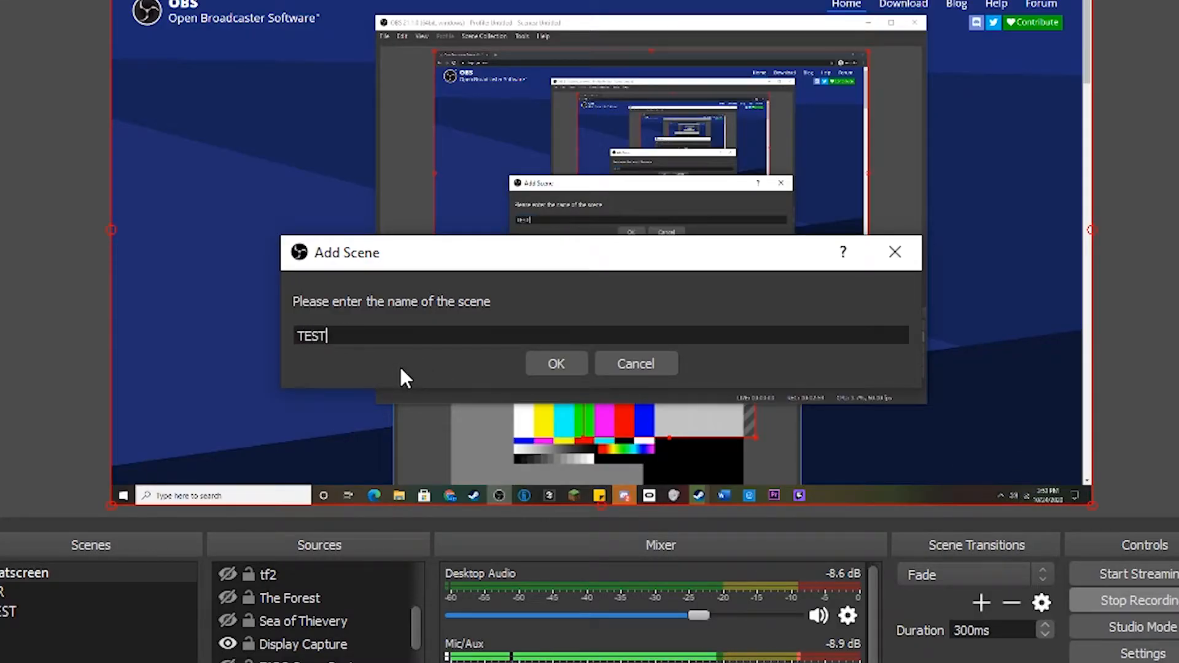
left_click(555, 363)
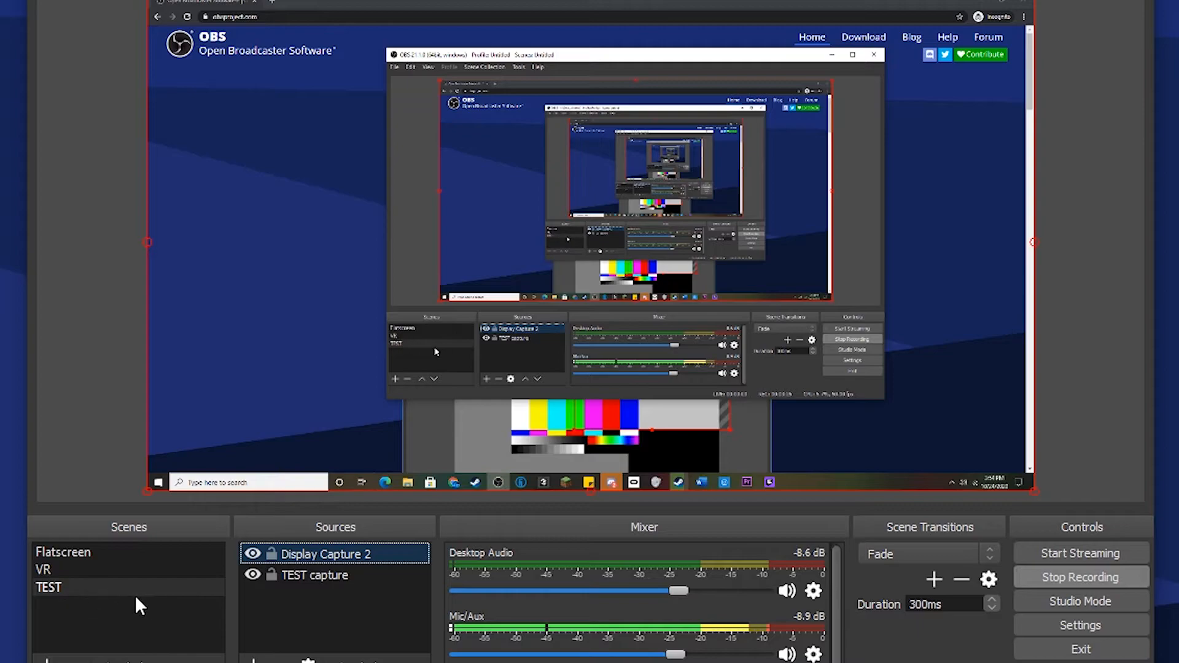
left_click(48, 586)
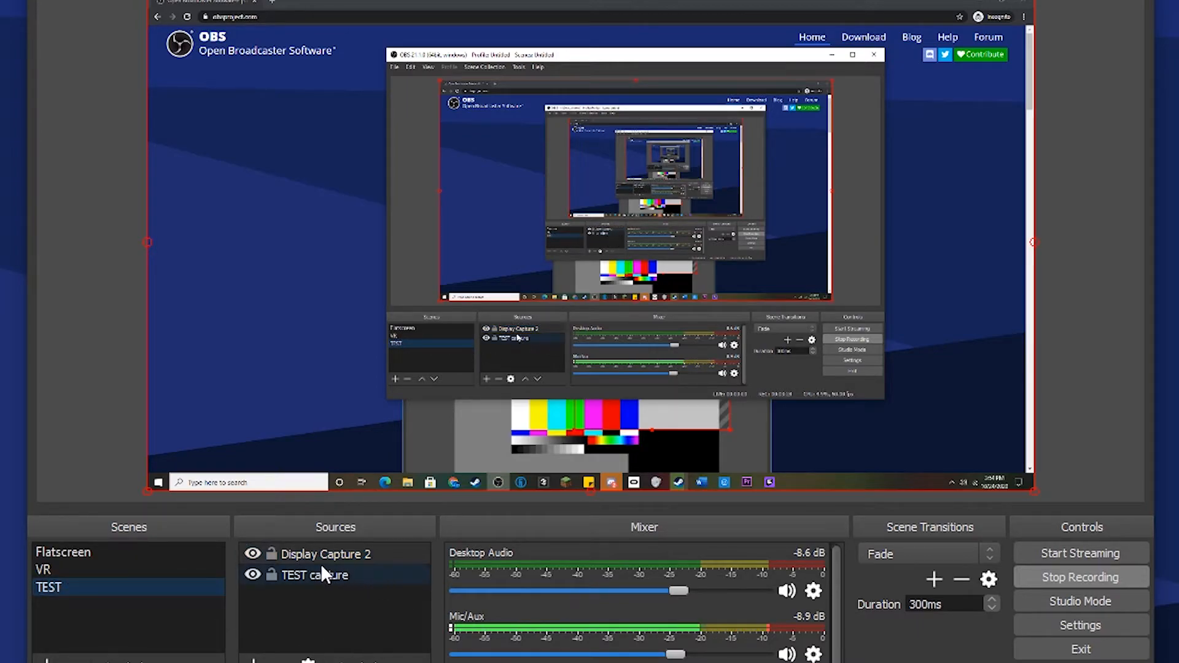
- Add a Game Capture source and begin naming it 'Half Life 2'
left_click(326, 553)
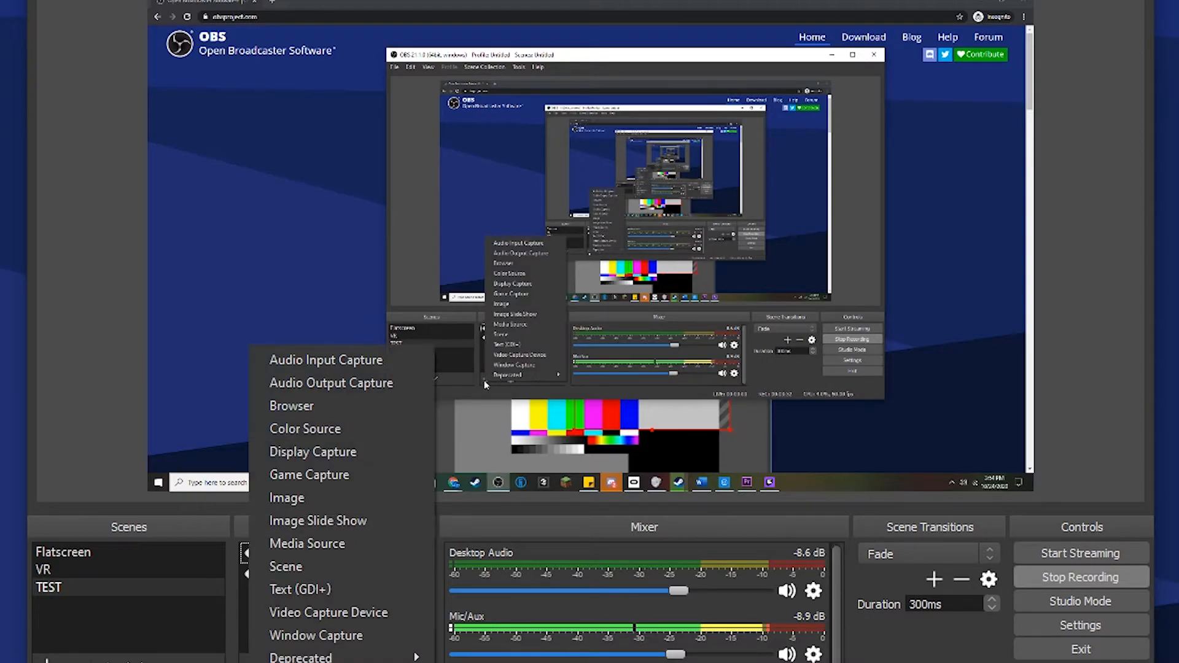
mouse_move(406, 383)
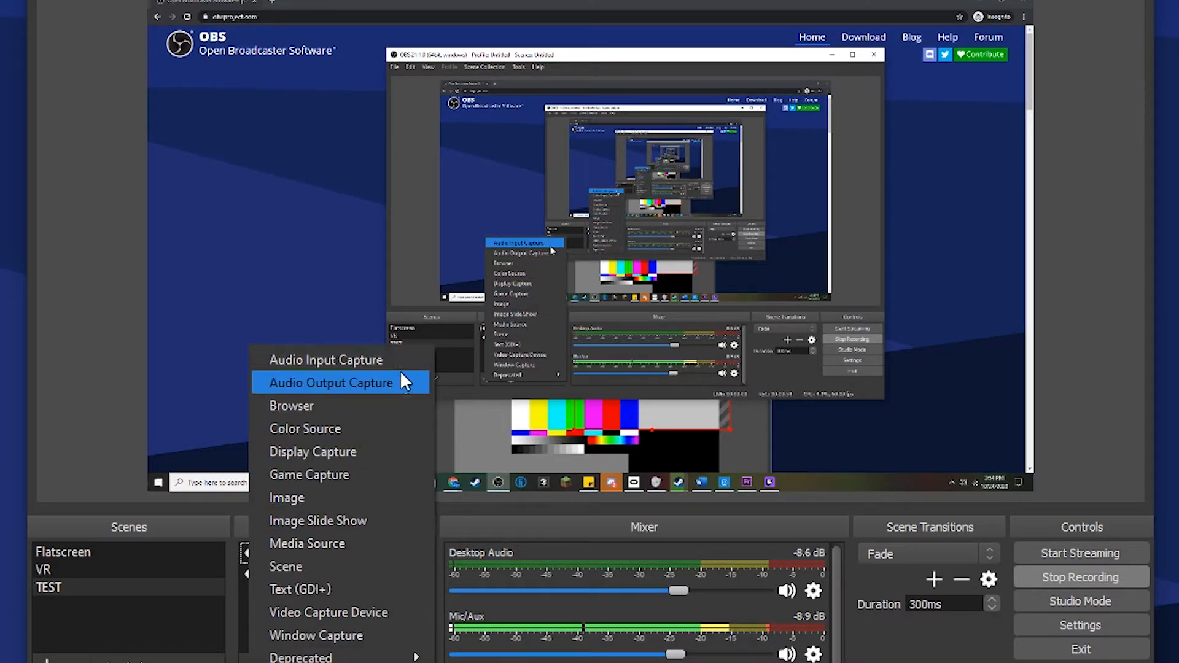
mouse_move(410, 396)
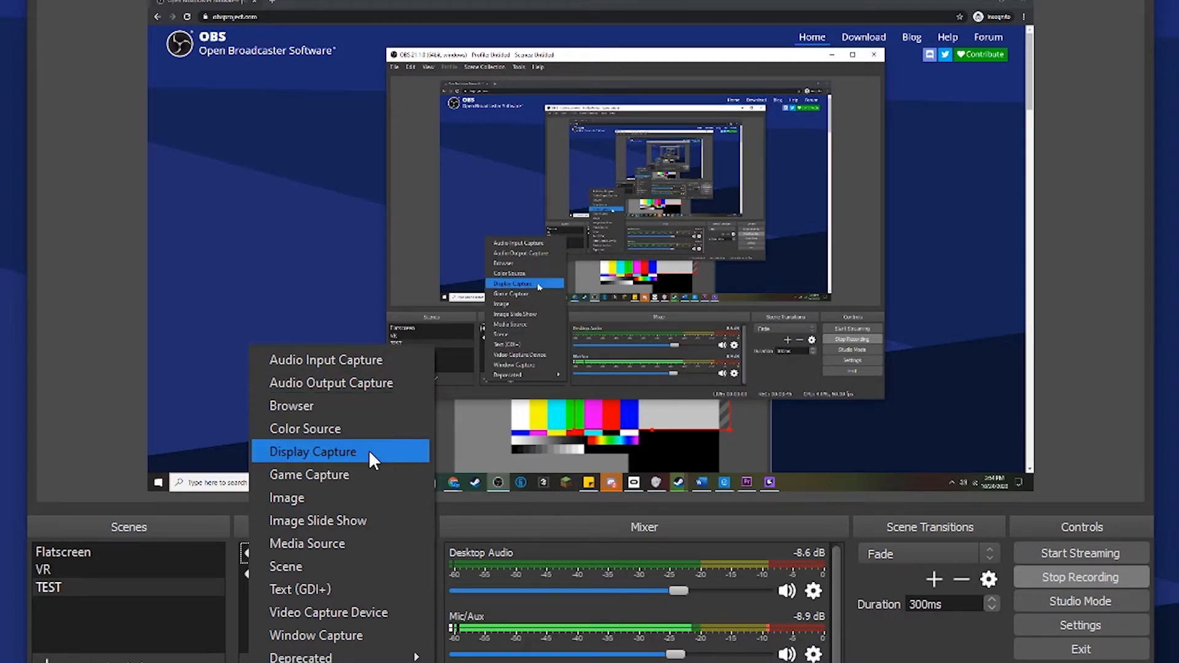
mouse_move(380, 471)
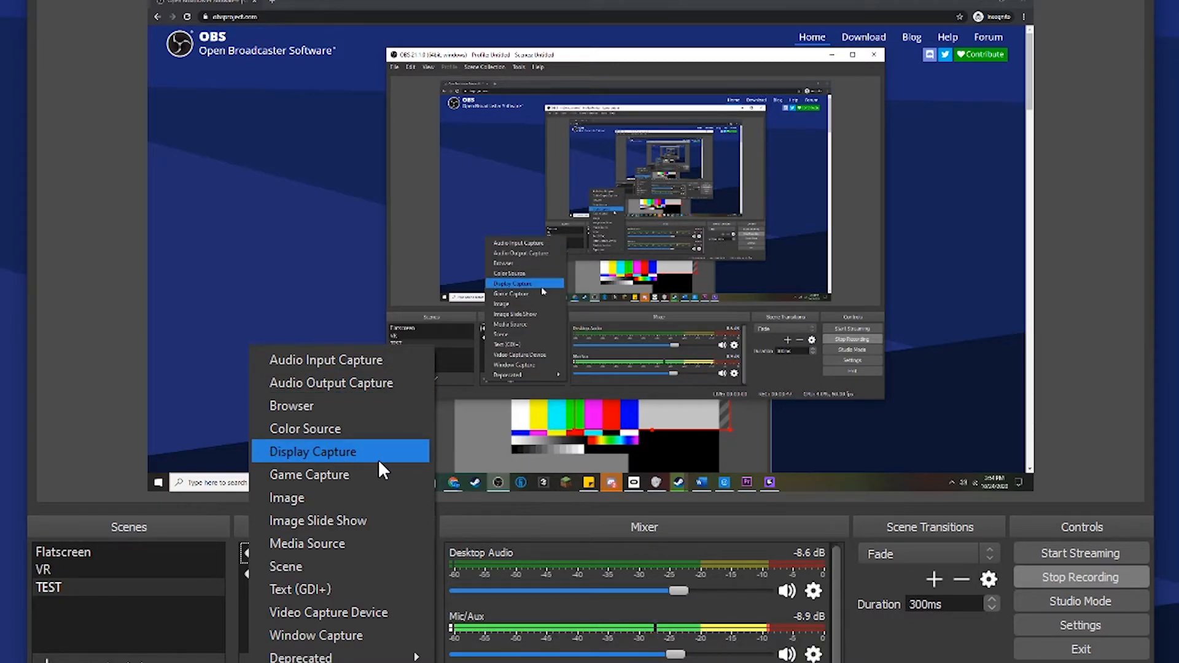
mouse_move(252, 616)
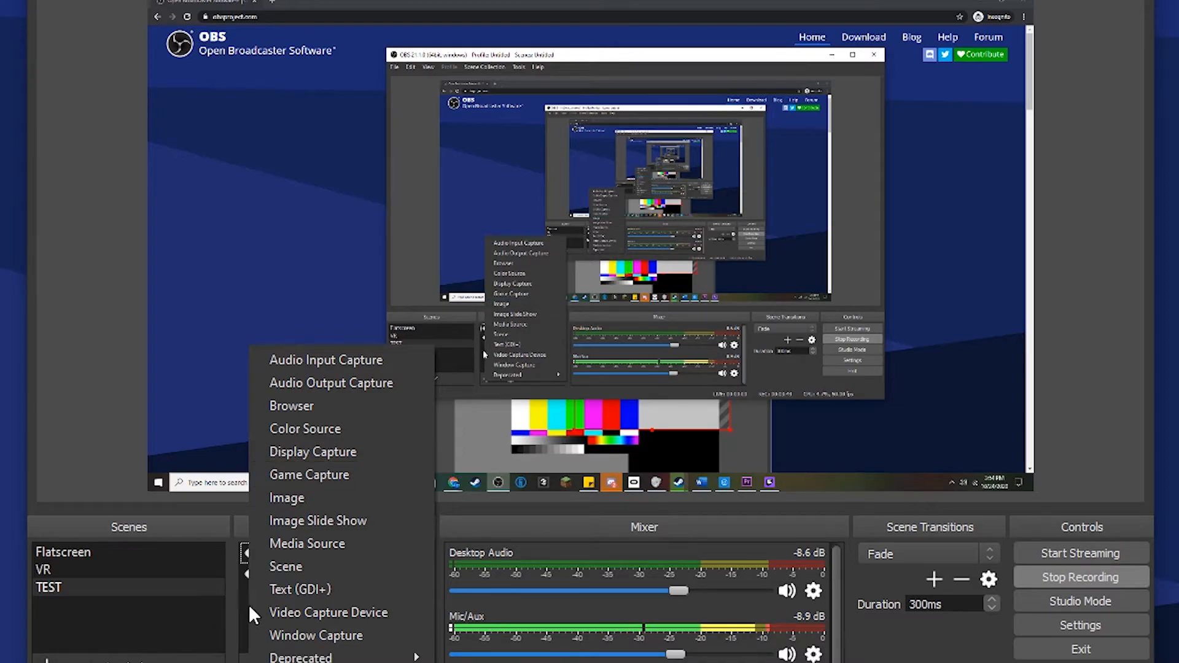
mouse_move(489, 477)
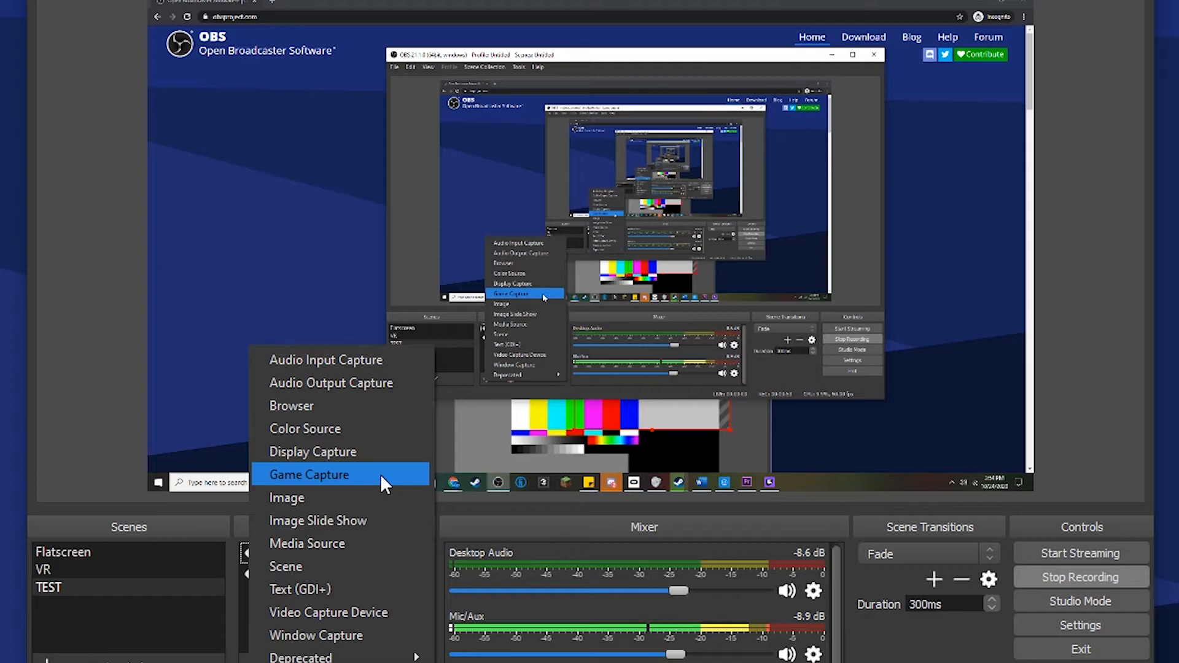
left_click(308, 474)
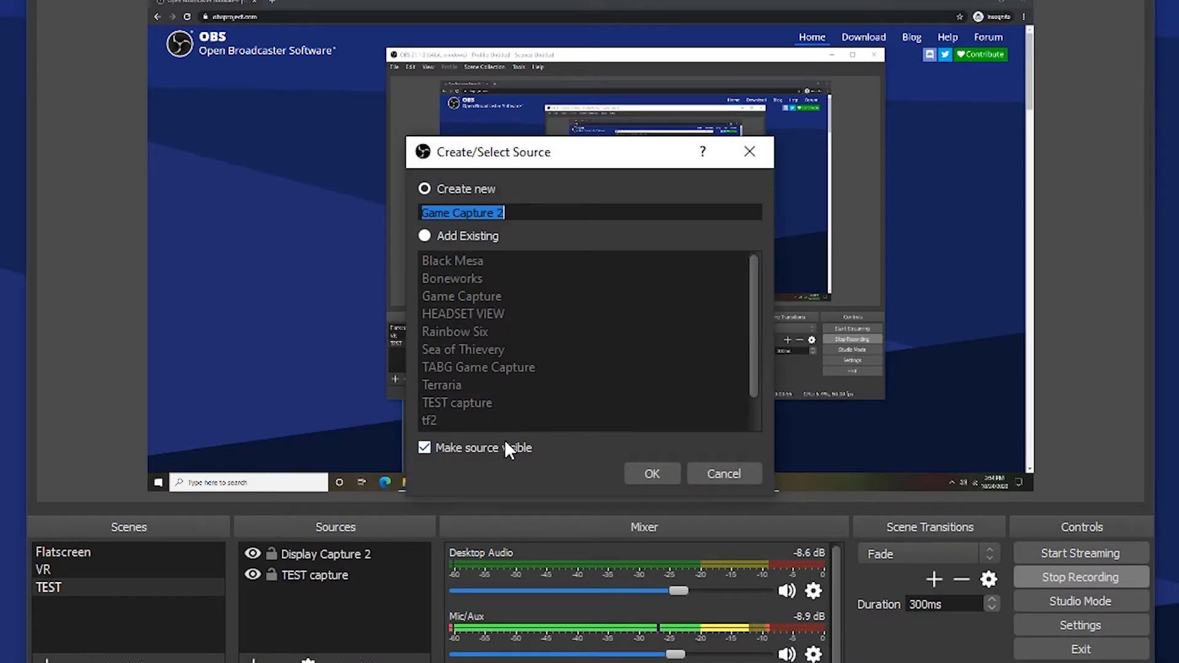
type("Half")
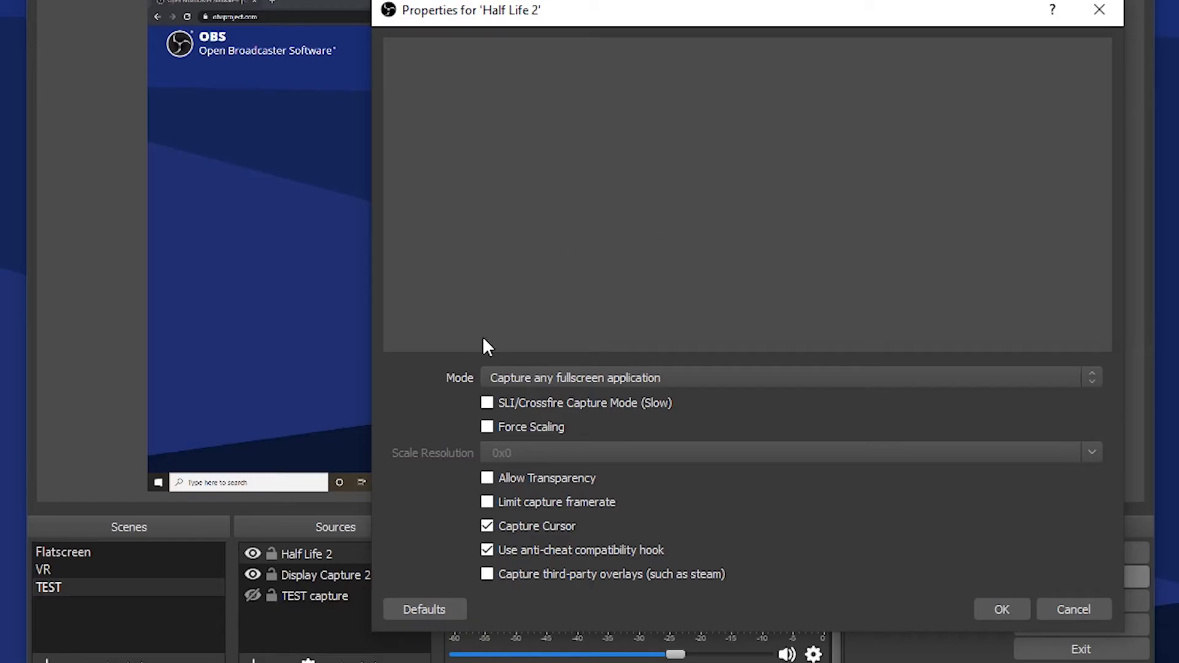
mouse_move(689, 386)
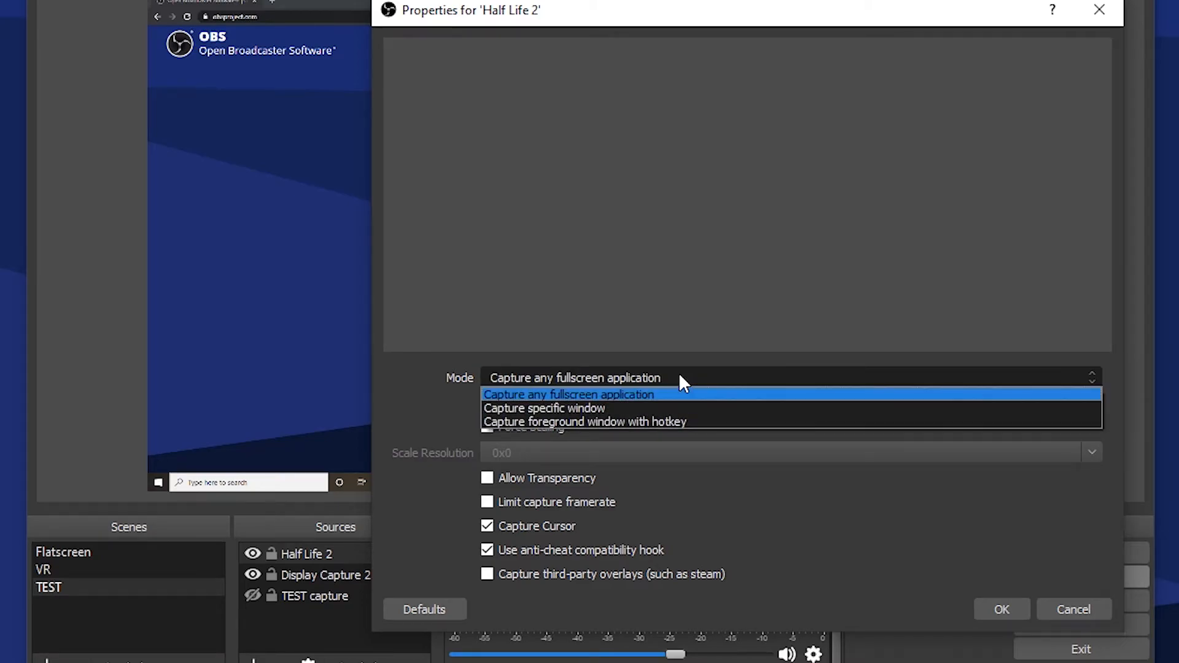
mouse_move(549, 403)
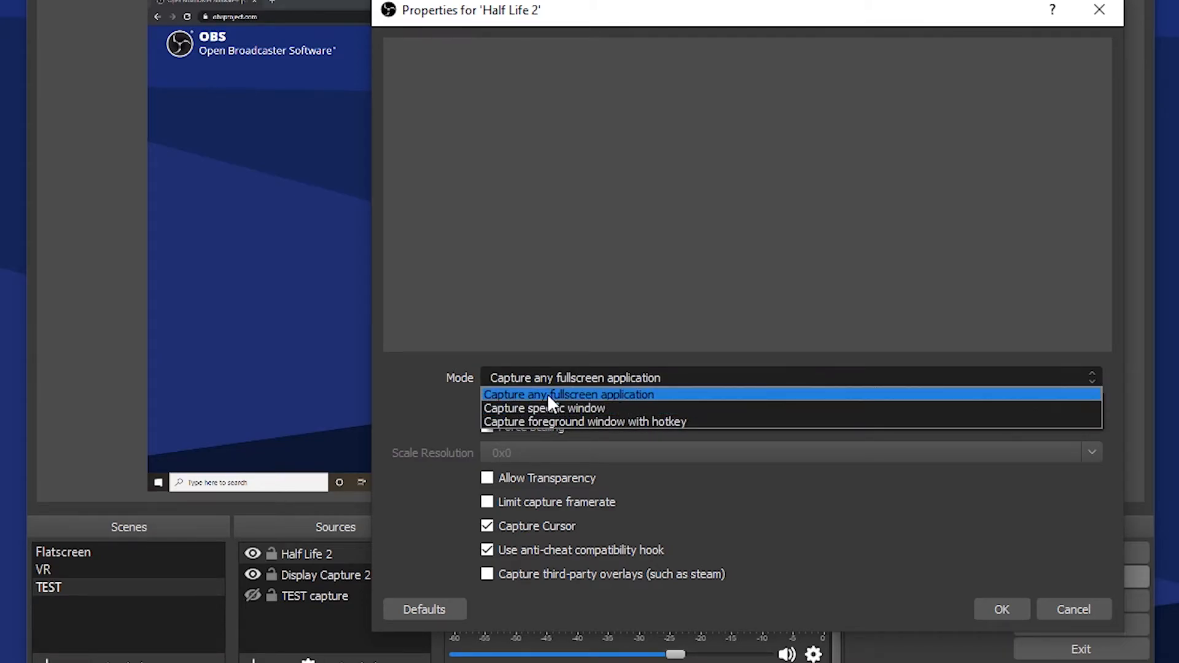
mouse_move(662, 403)
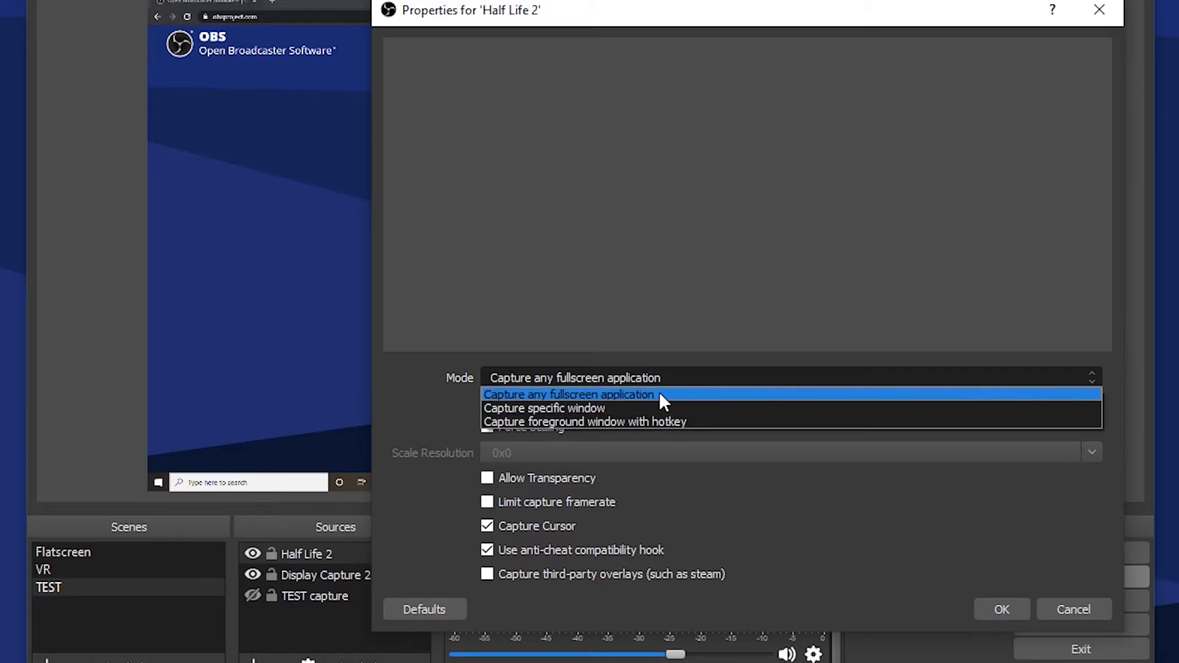
mouse_move(677, 404)
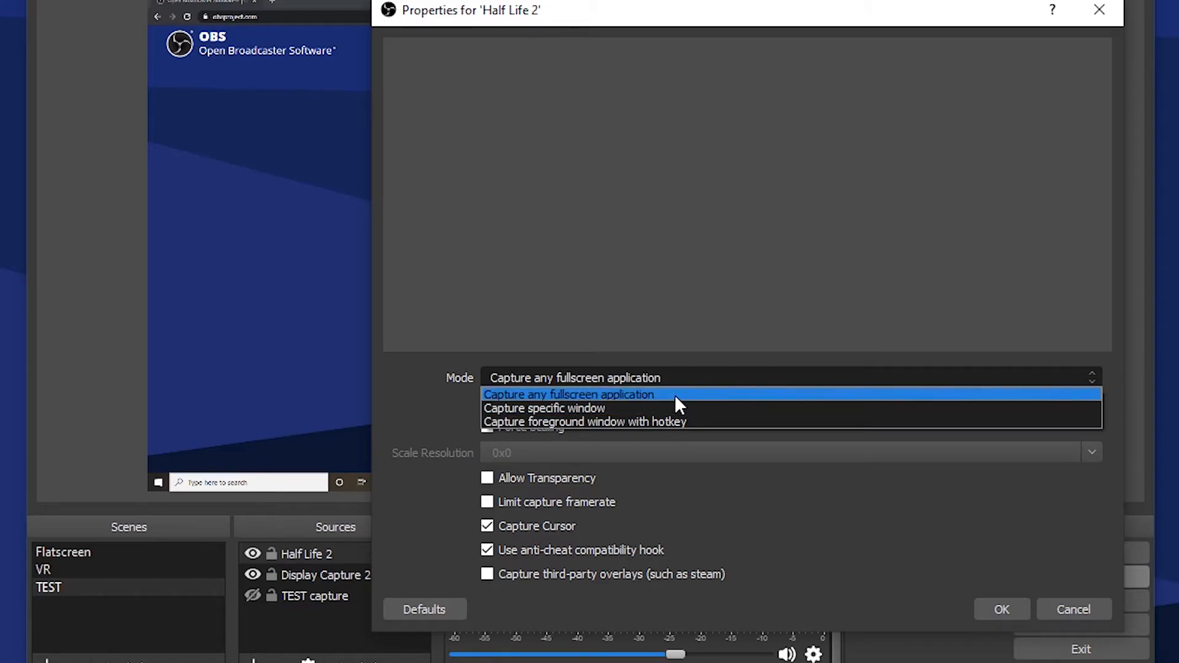
mouse_move(707, 421)
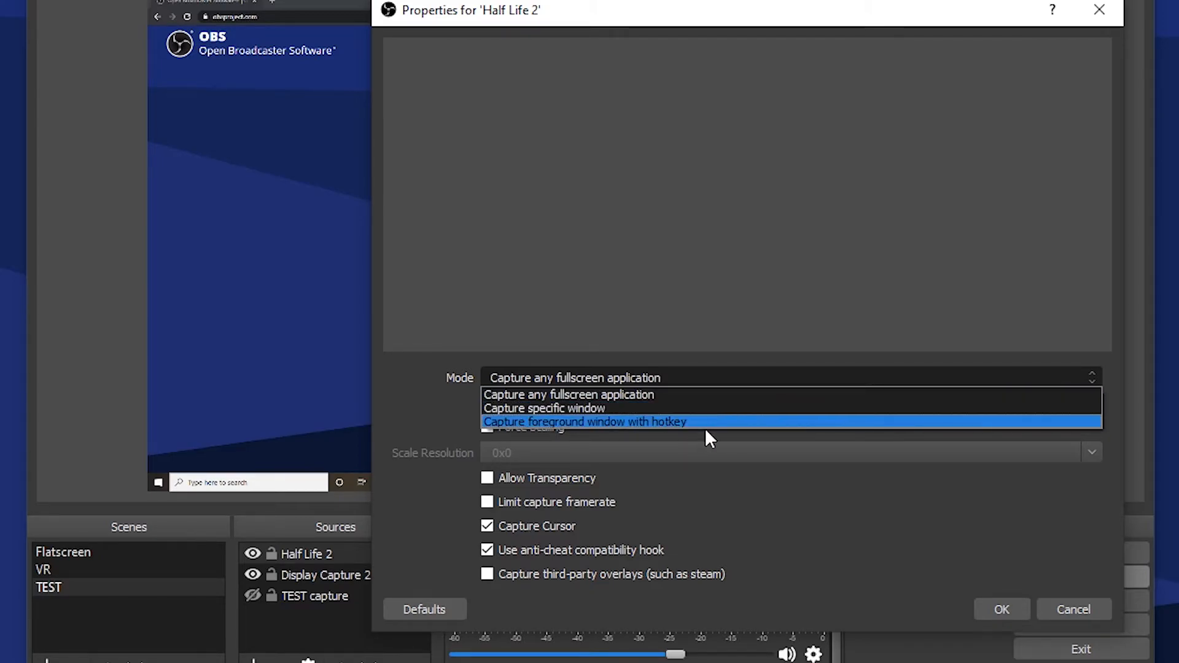
mouse_move(721, 394)
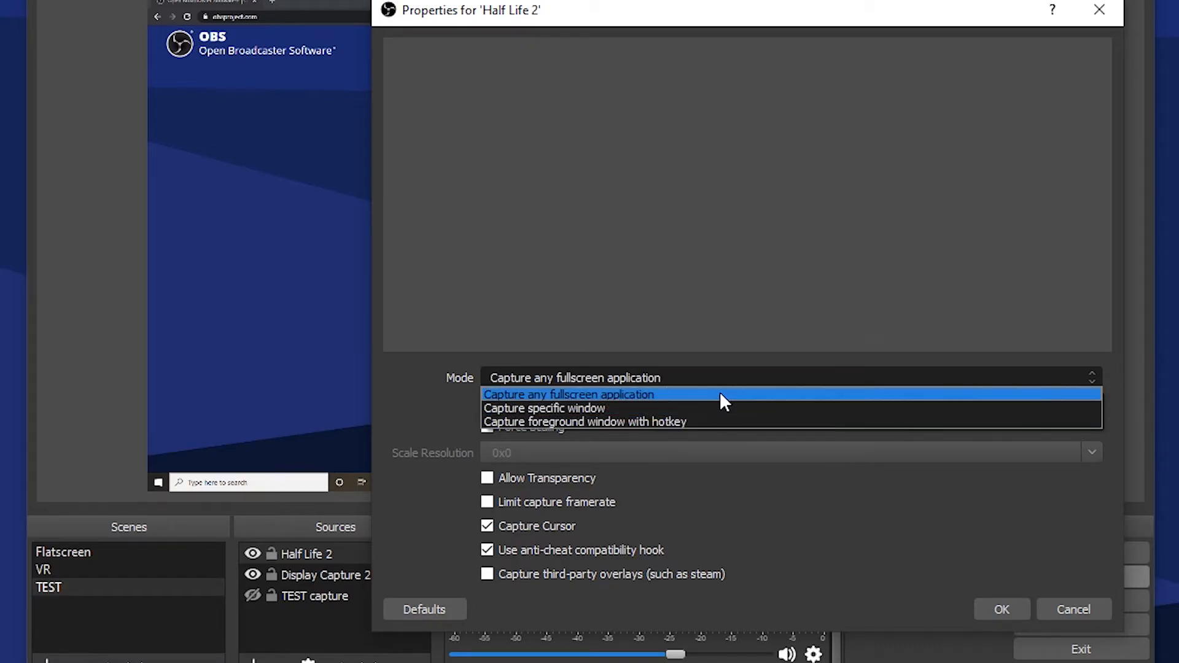
- Keep the Mode on 'Capture any fullscreen application' for the Half Life 2 source
left_click(568, 394)
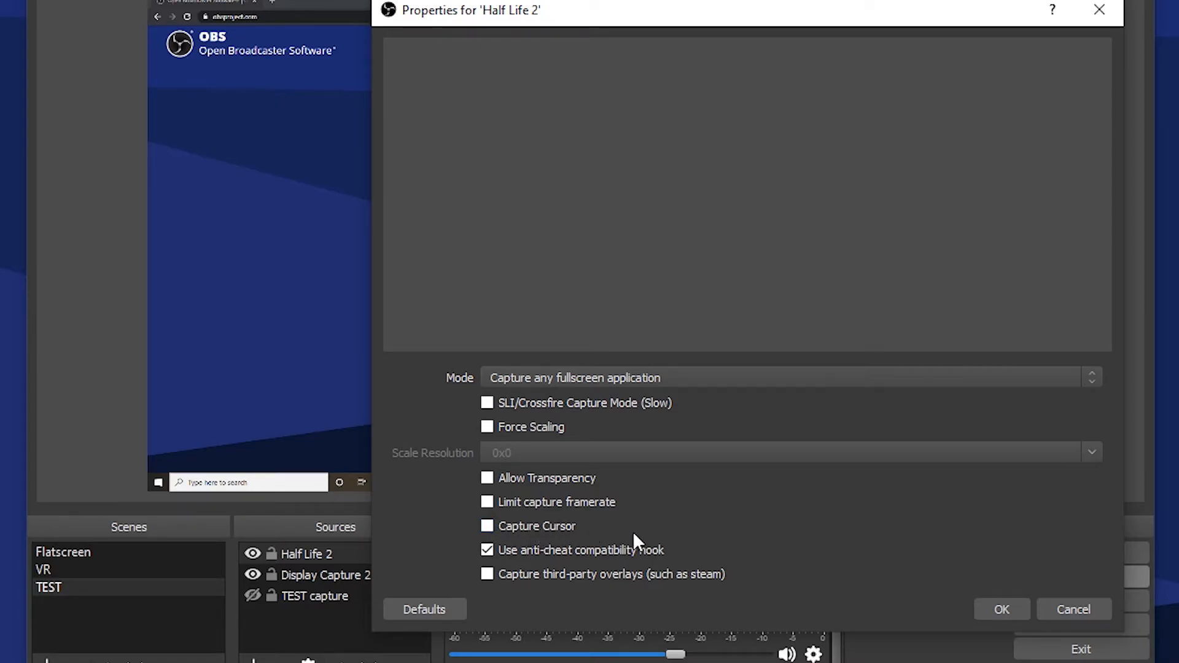
mouse_move(957, 556)
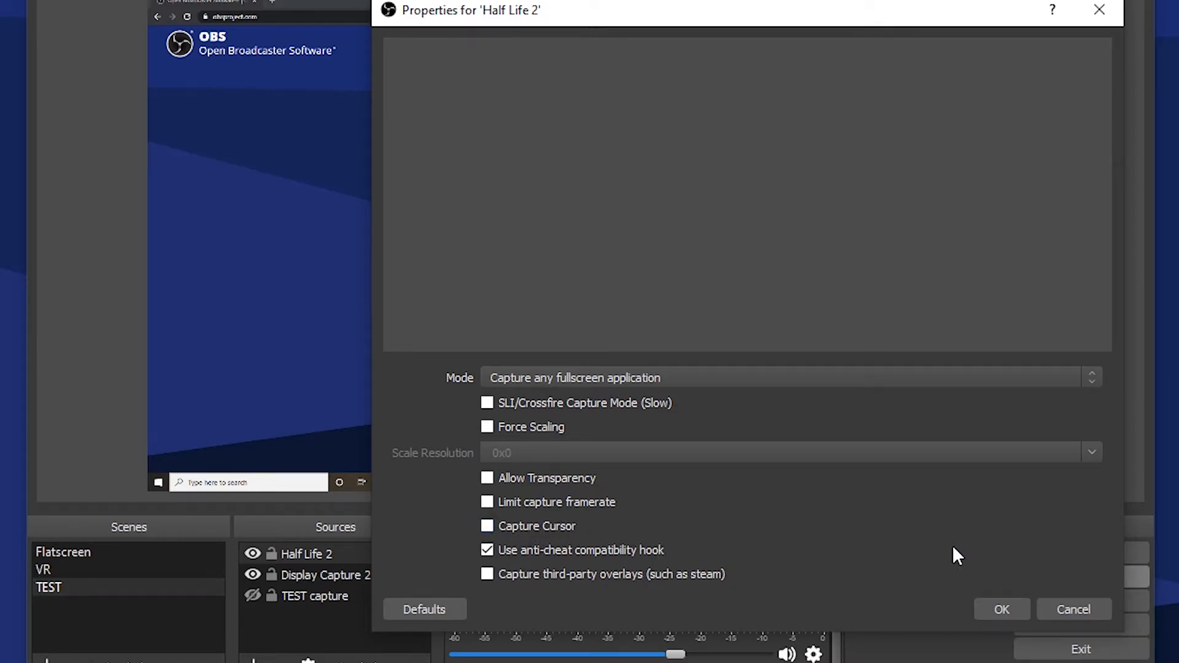
- Accept the Half Life 2 capture properties and switch to the running game
left_click(1000, 609)
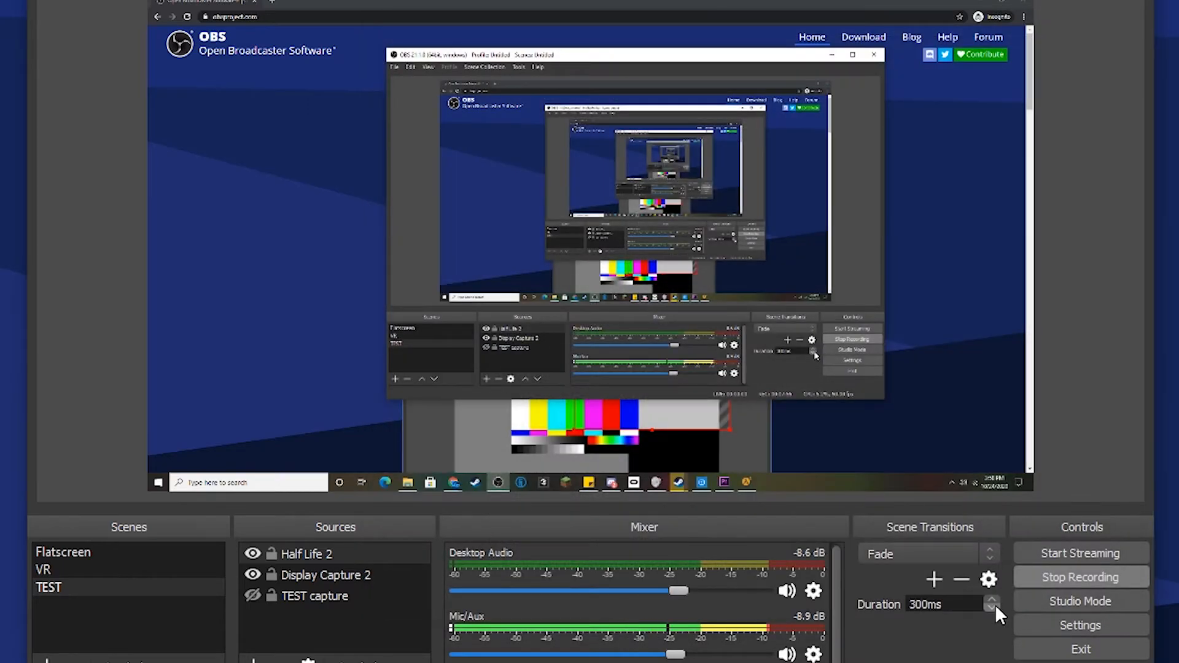
left_click(305, 553)
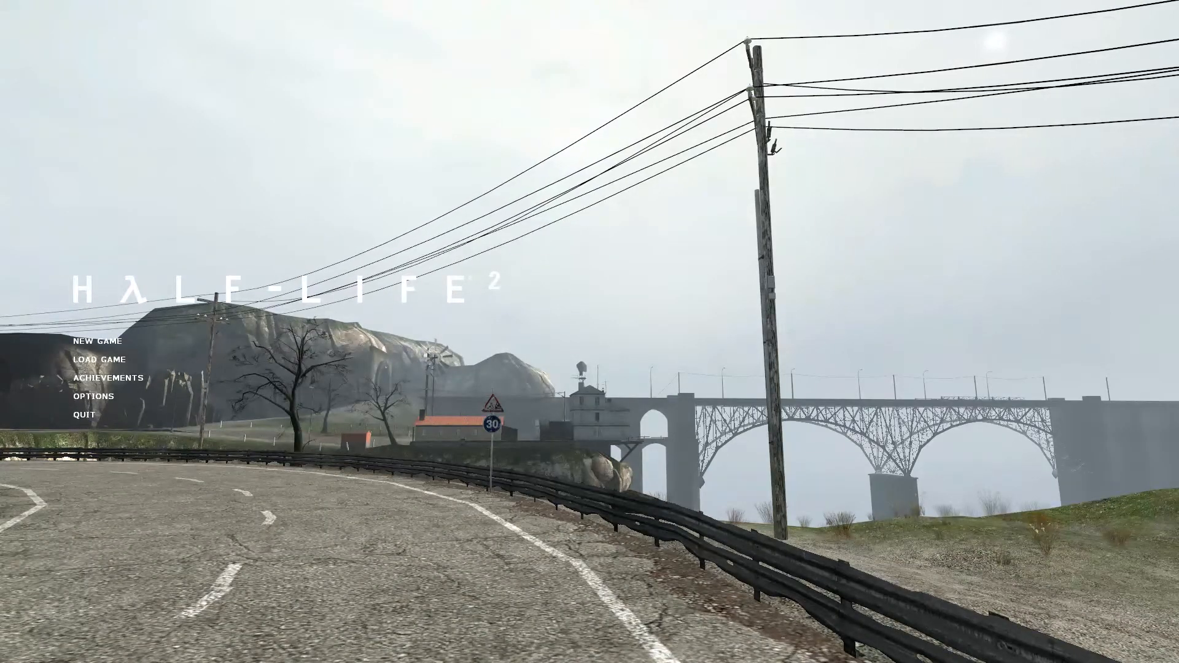
- Return from Half-Life 2 to OBS and inspect the TEST scene's hidden Half Life 2 source
left_click(97, 340)
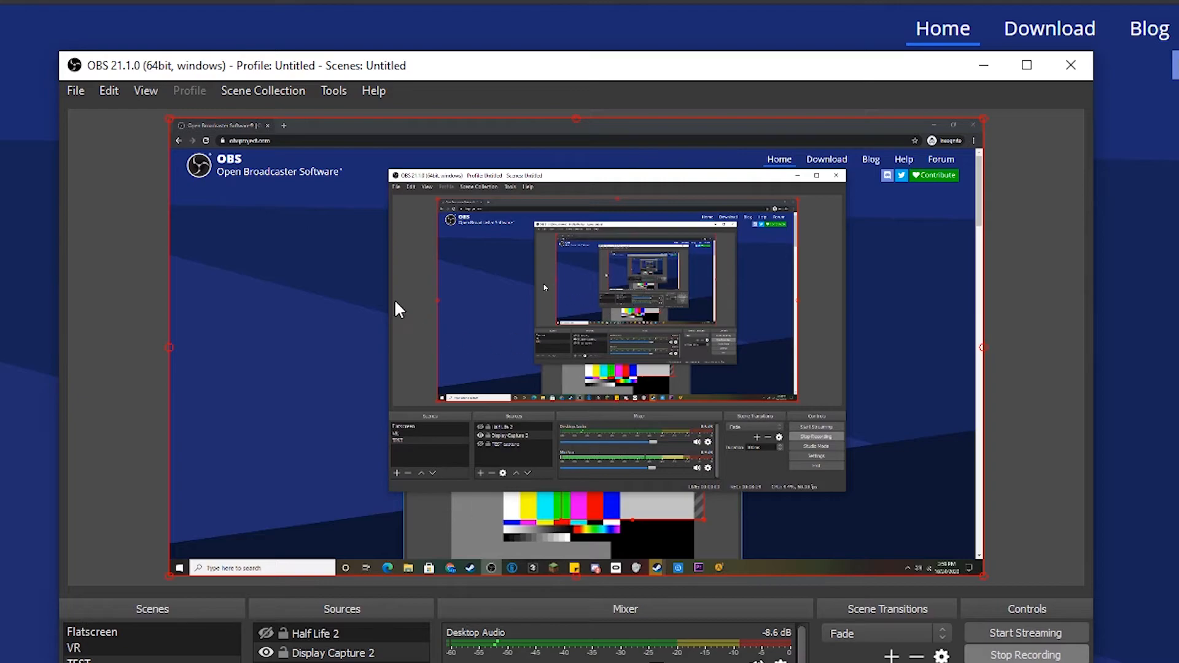
mouse_move(959, 128)
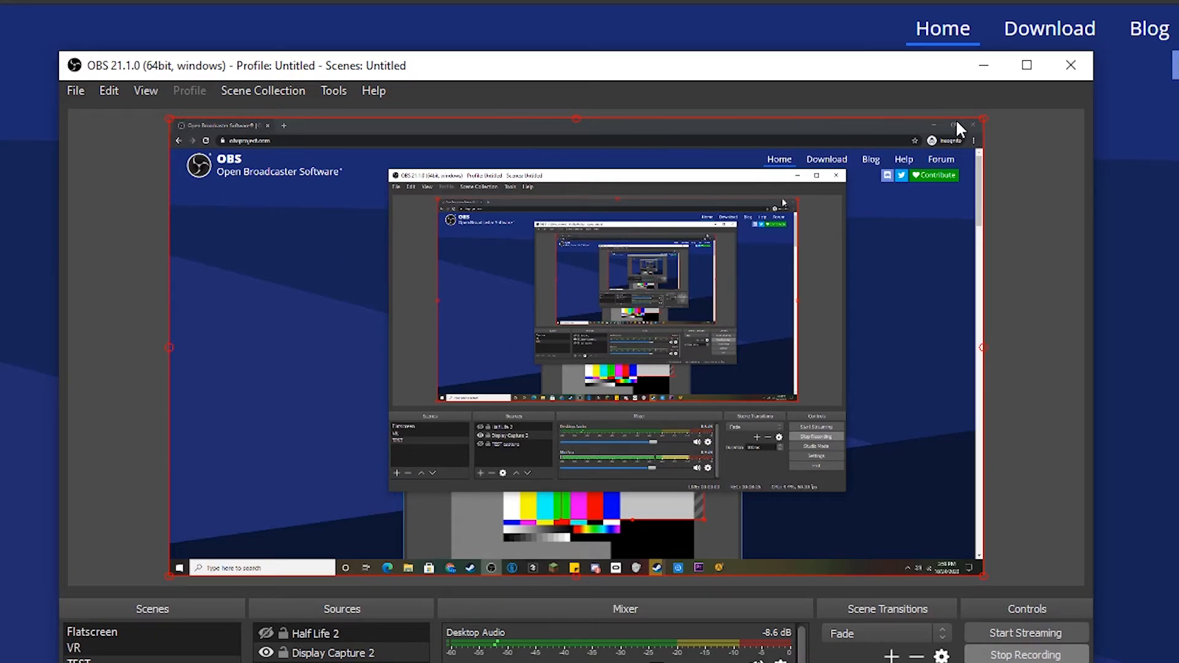
mouse_move(146, 365)
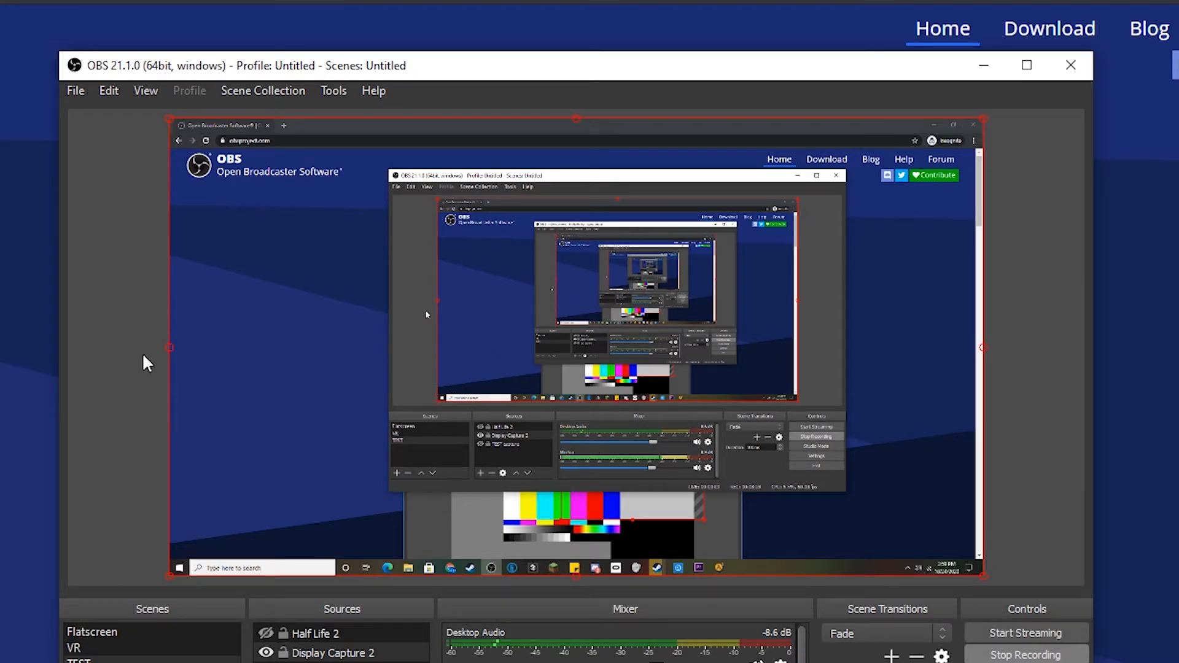
mouse_move(174, 128)
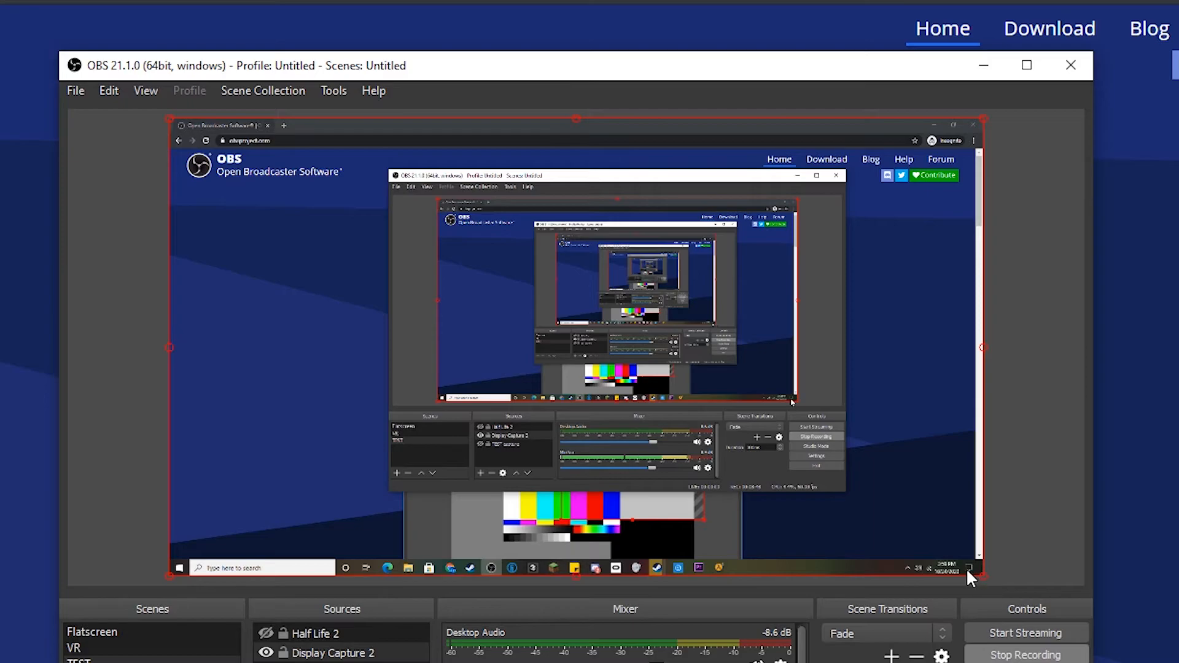
mouse_move(981, 577)
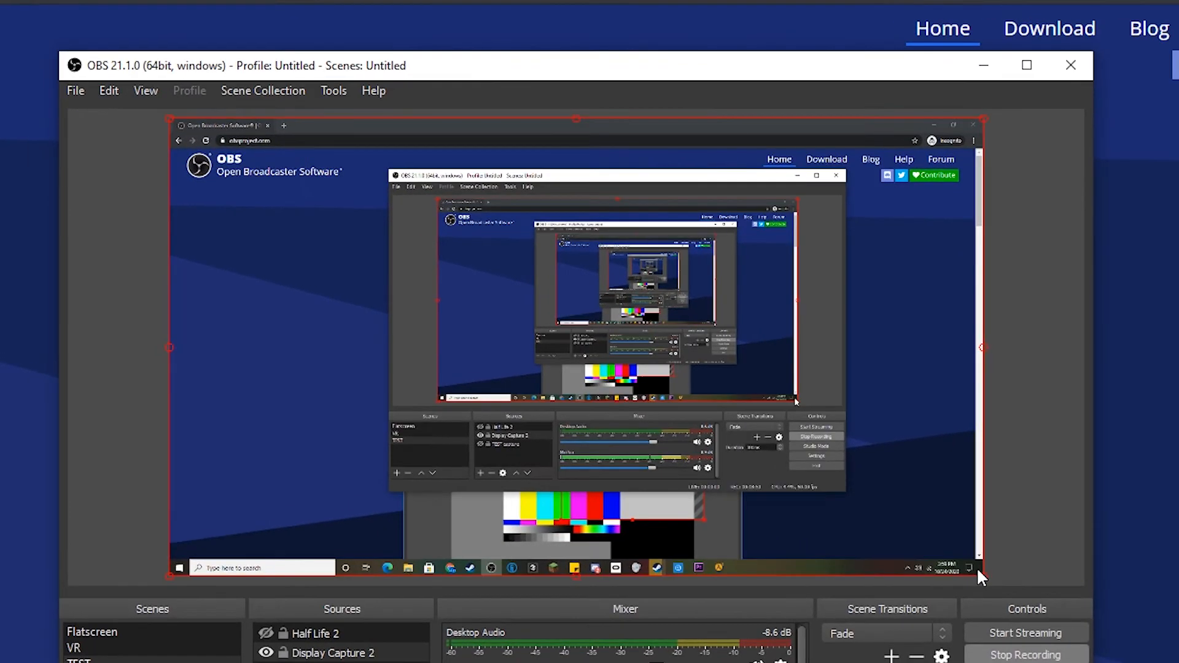
mouse_move(987, 585)
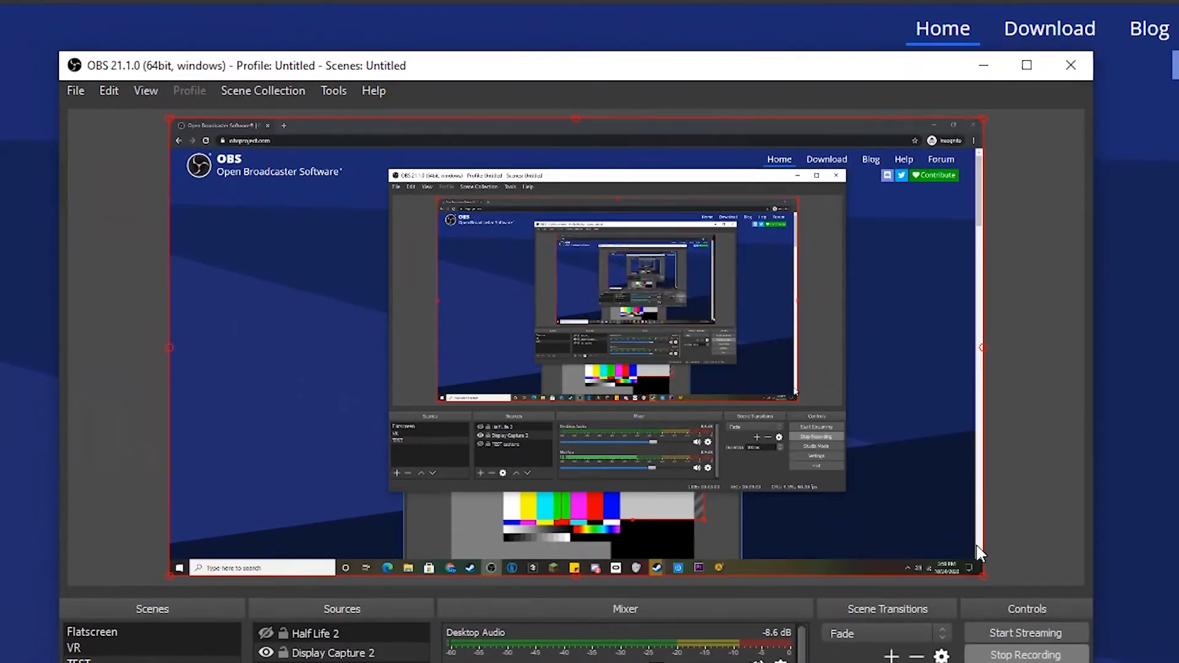
right_click(616, 346)
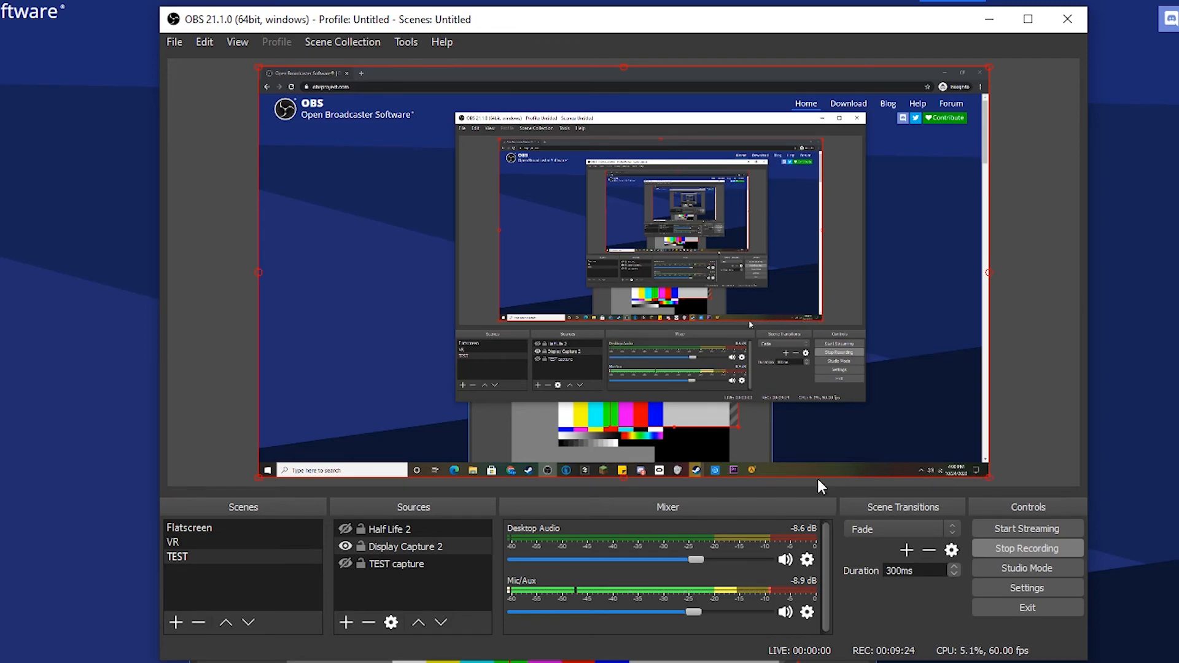
mouse_move(748, 439)
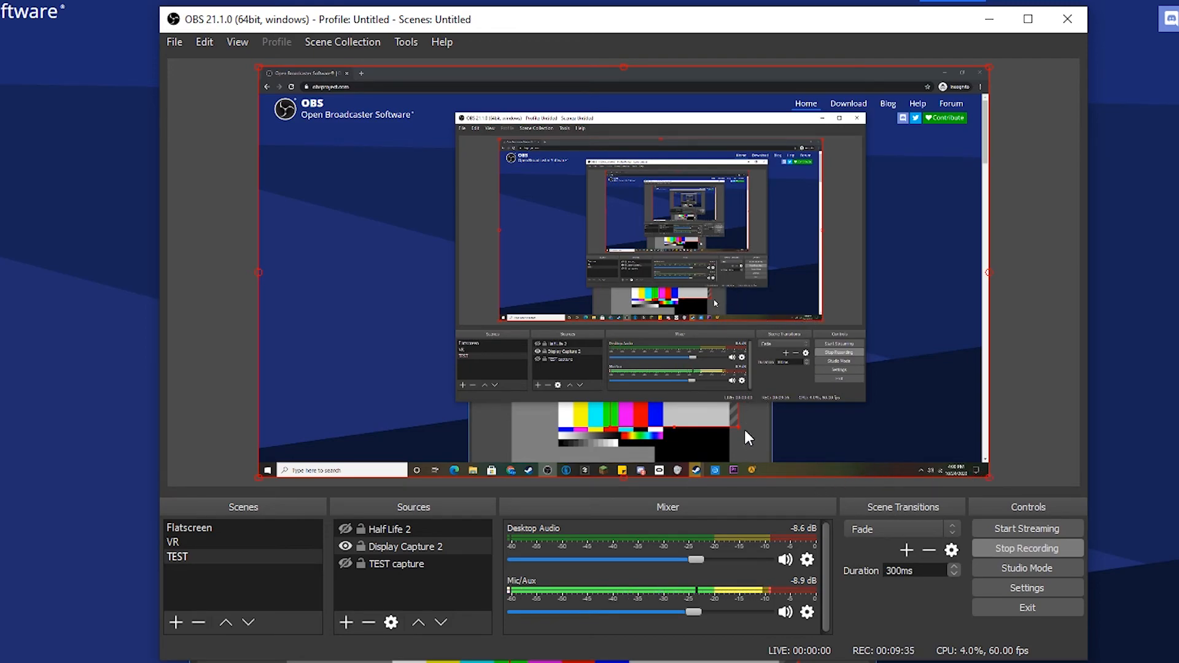
mouse_move(179, 51)
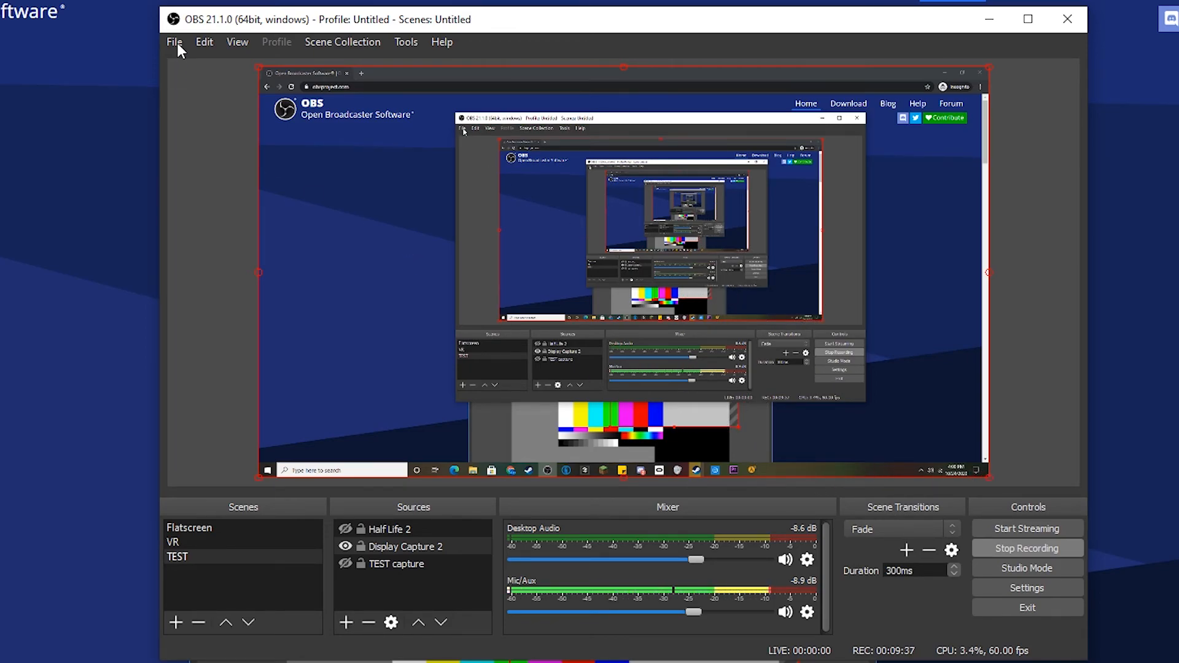
- Recheck the Recording Path under Output > Recording and close Settings unchanged
left_click(1027, 587)
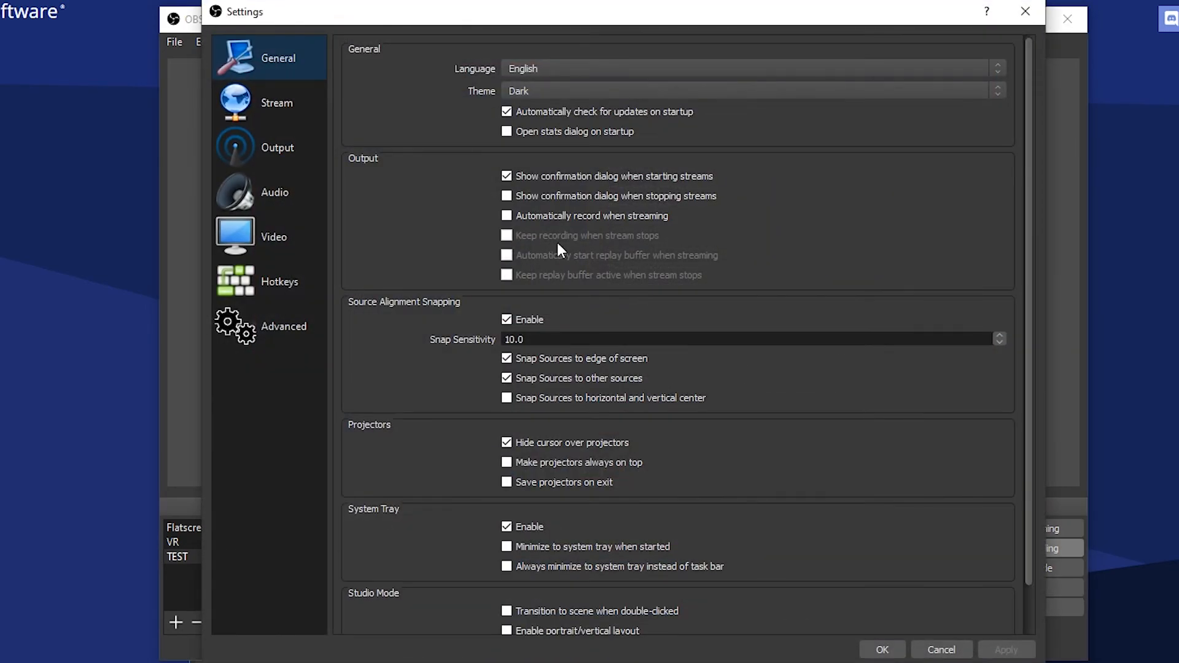
left_click(277, 148)
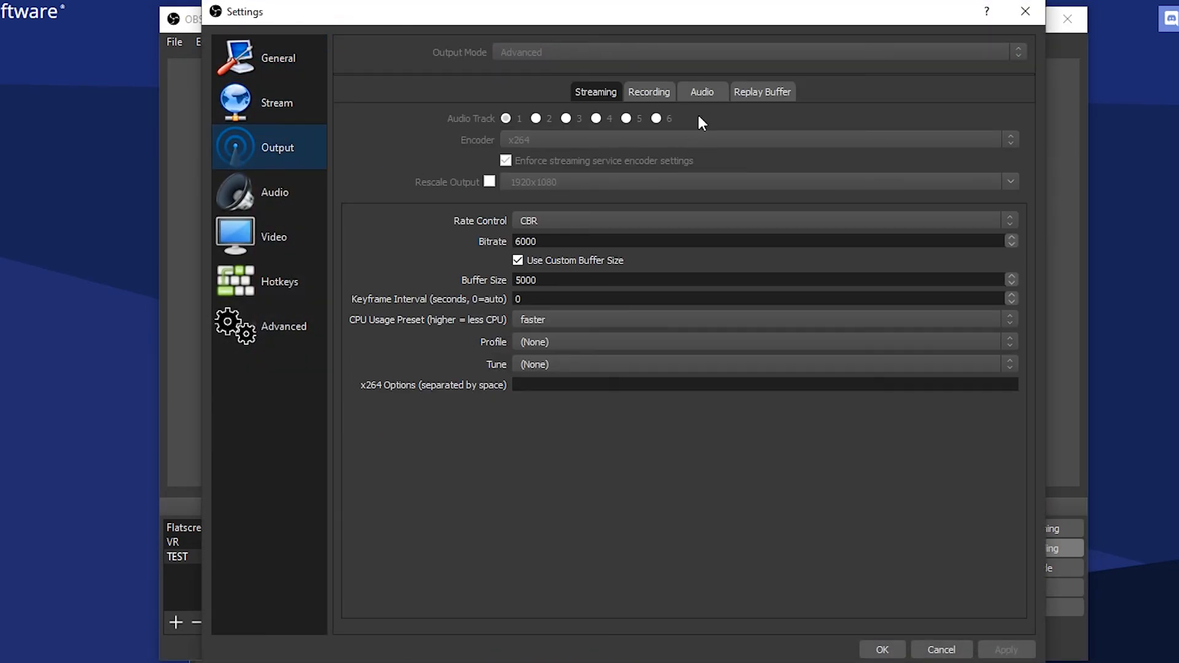
left_click(649, 92)
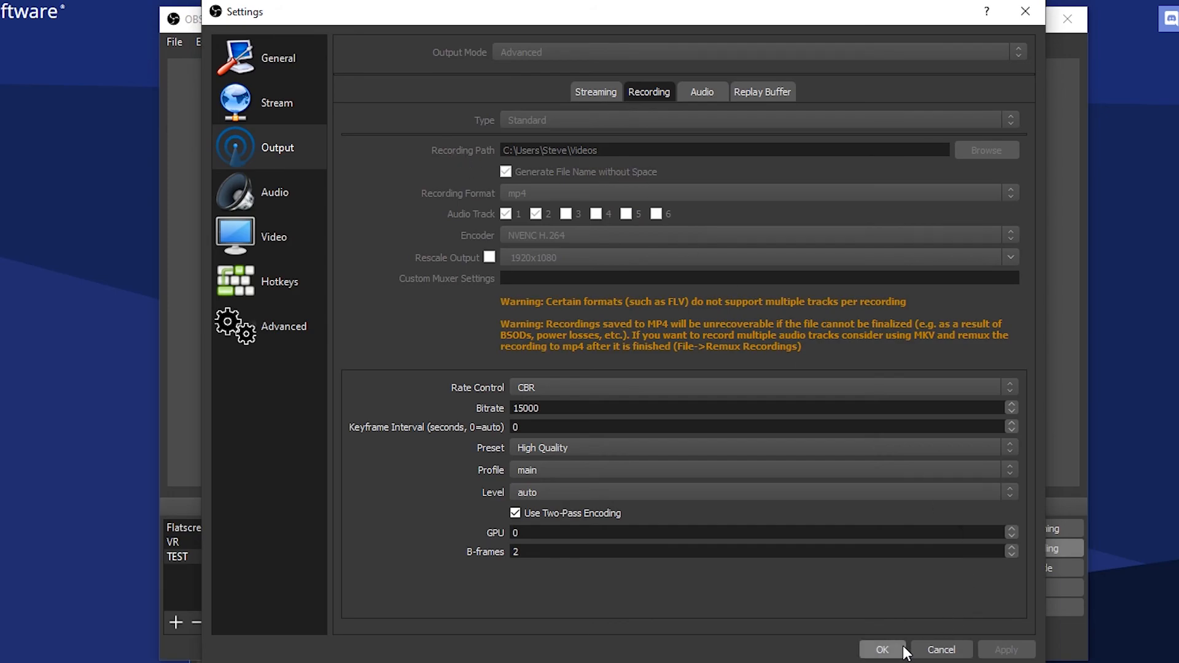
left_click(881, 649)
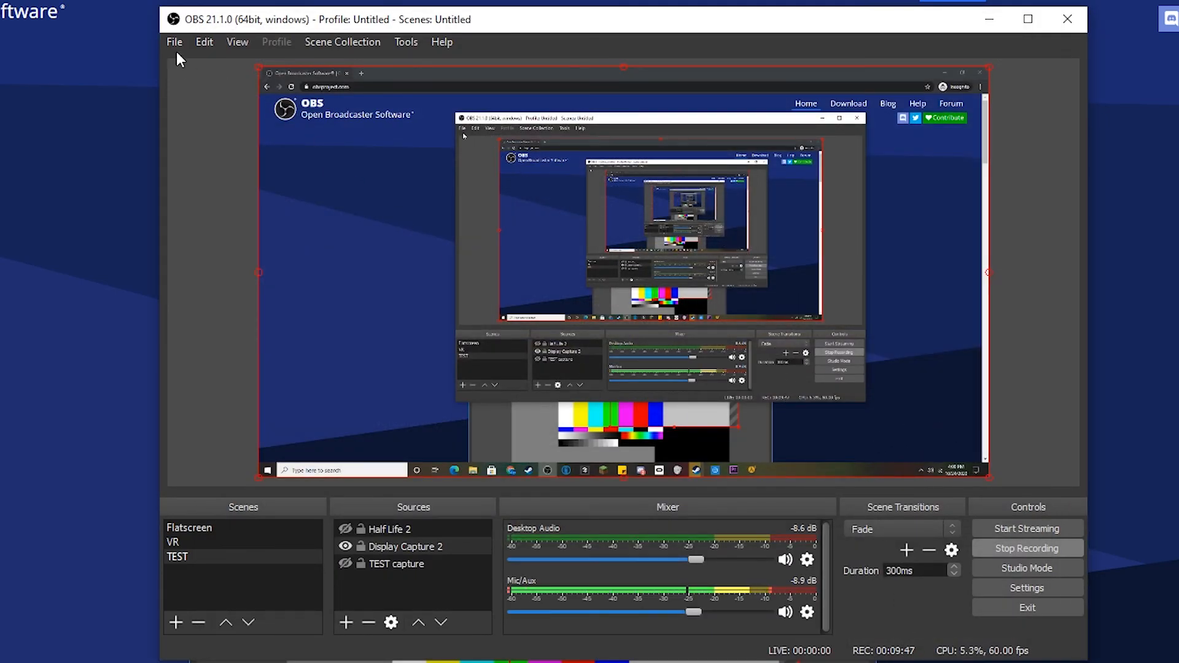
- Bring up the File menu's Show Recordings option to locate the recordings
left_click(173, 42)
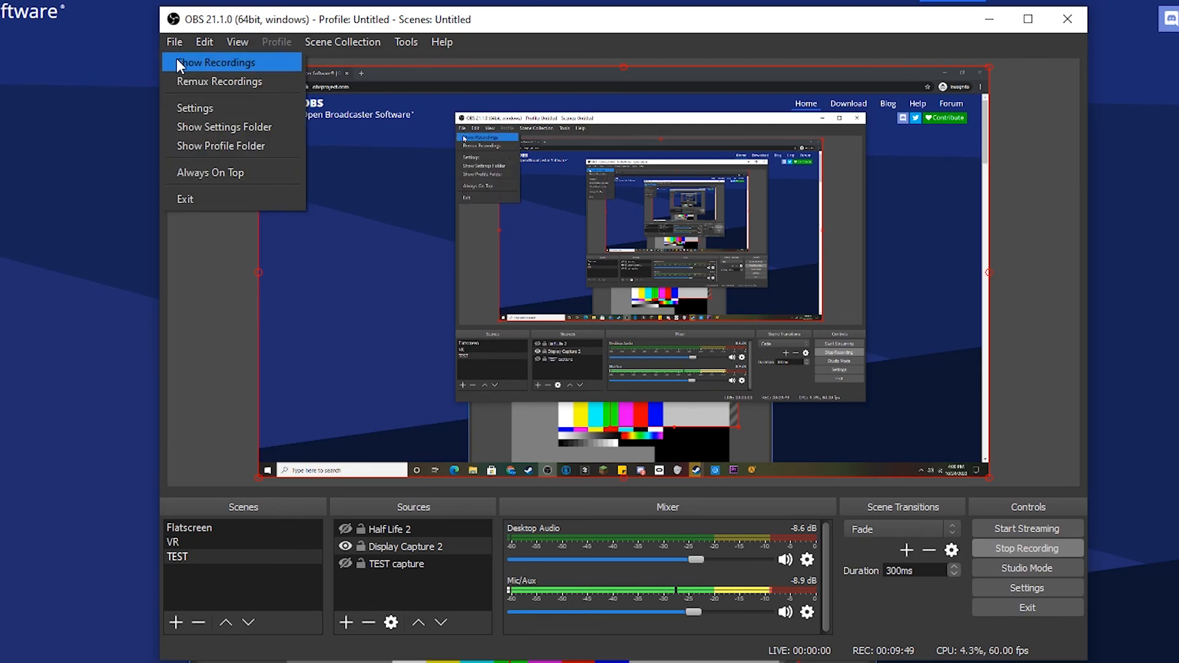